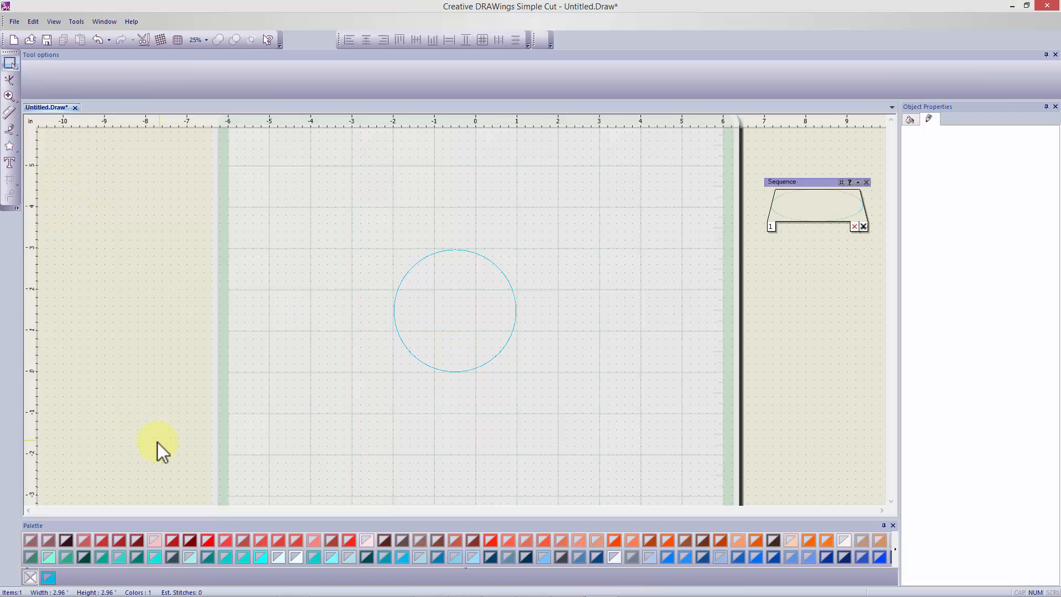
mouse_move(560, 240)
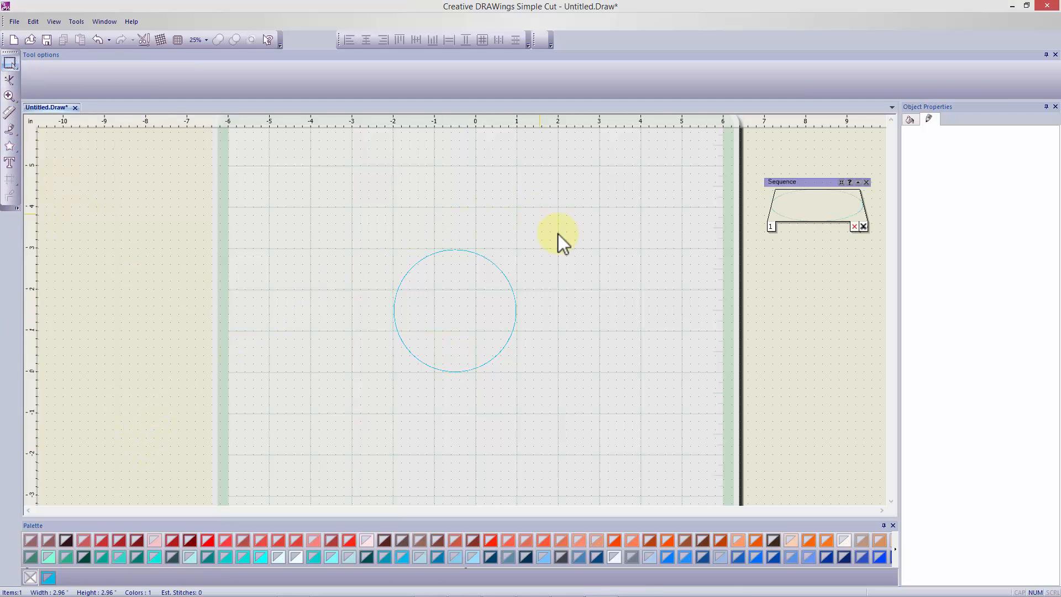
mouse_move(309, 89)
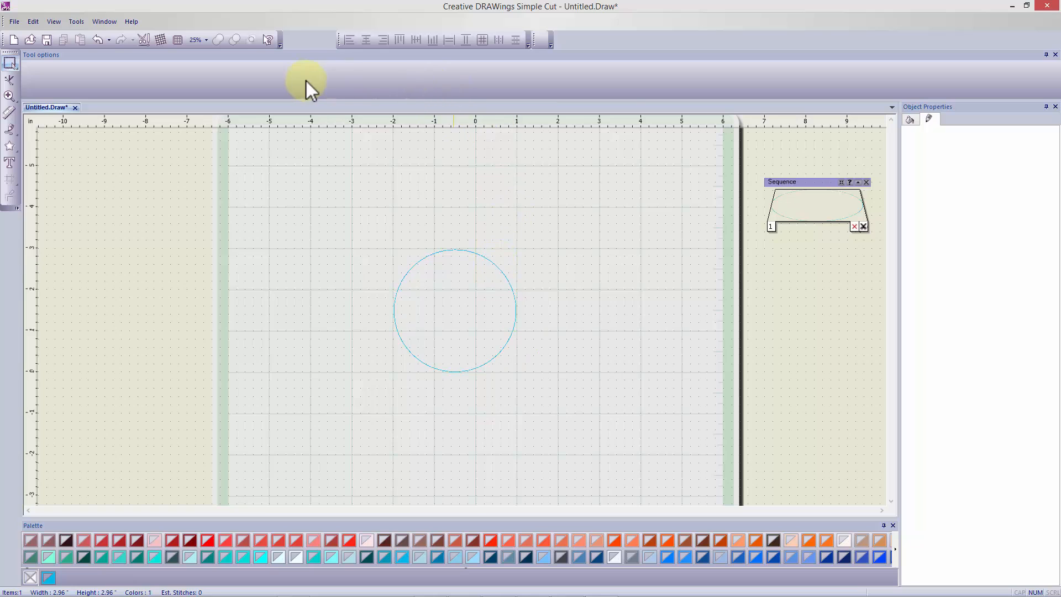
mouse_move(978, 168)
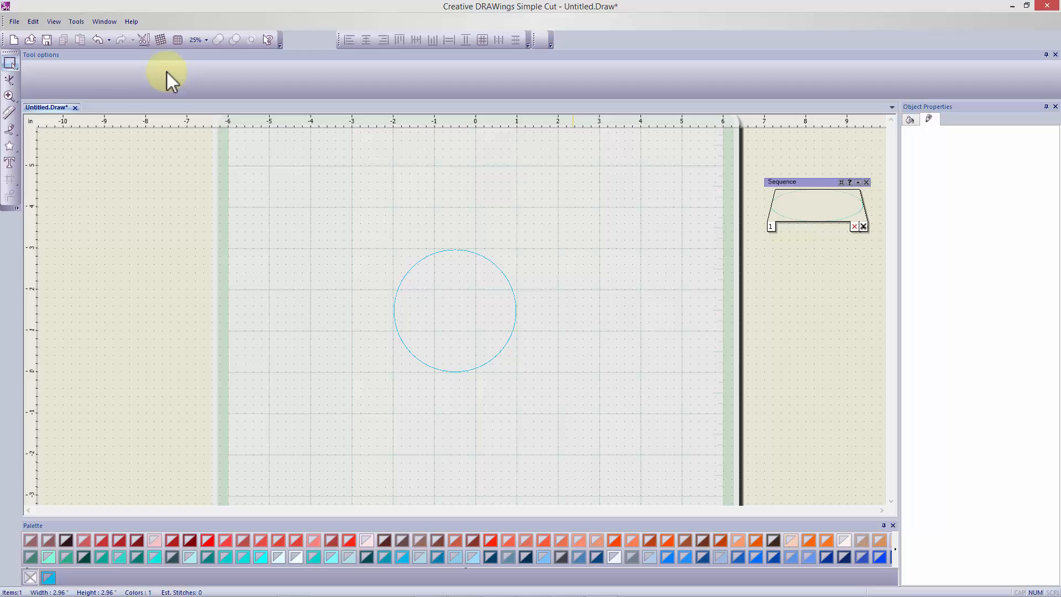
Select the circle on the canvas so its properties show, then activate the star-shape tool.
click(454, 311)
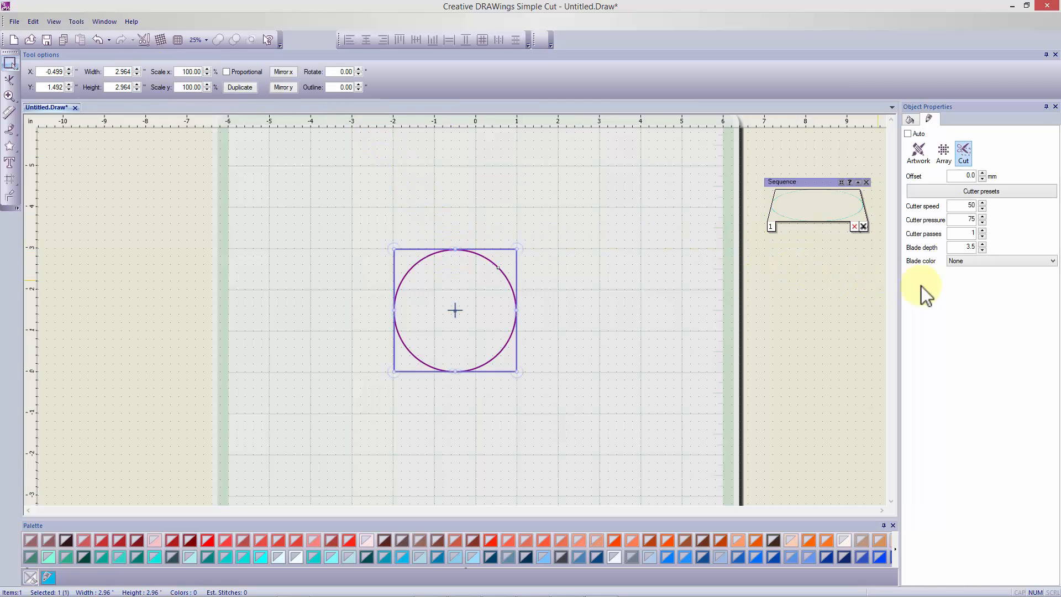
mouse_move(390, 89)
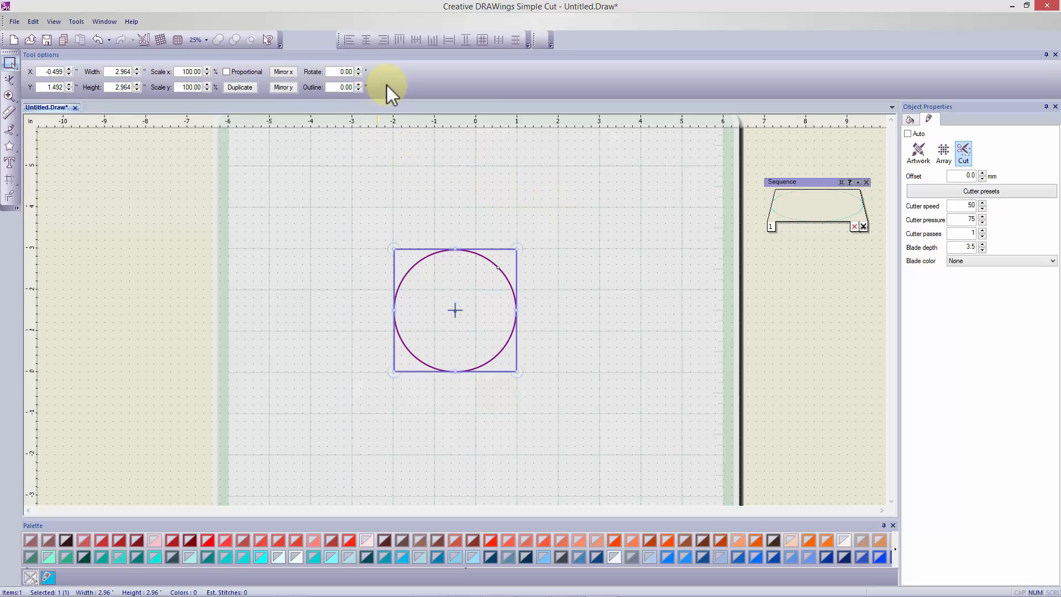
click(10, 130)
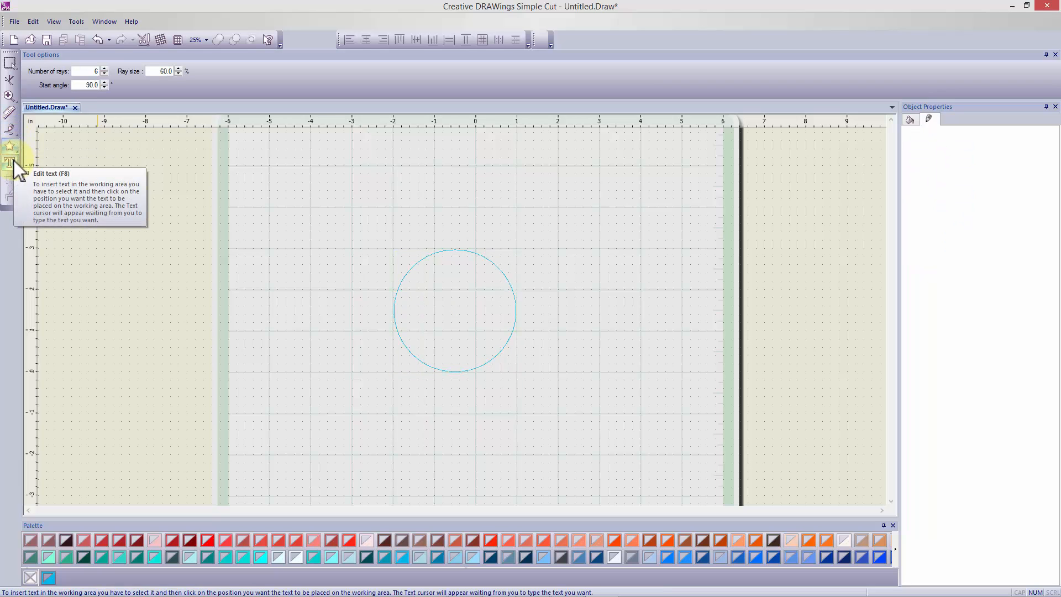
click(11, 164)
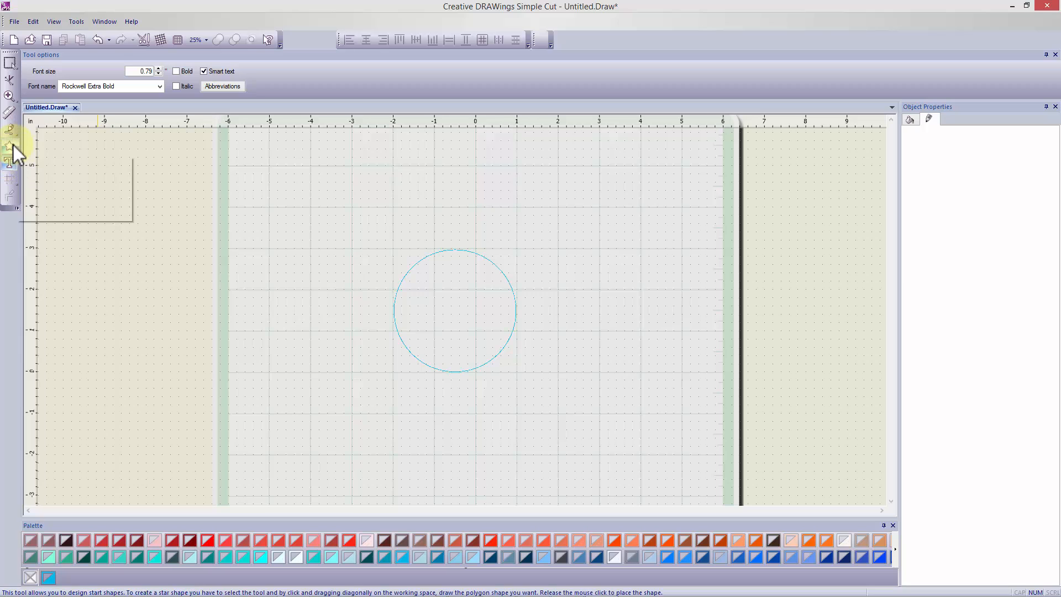
mouse_move(12, 154)
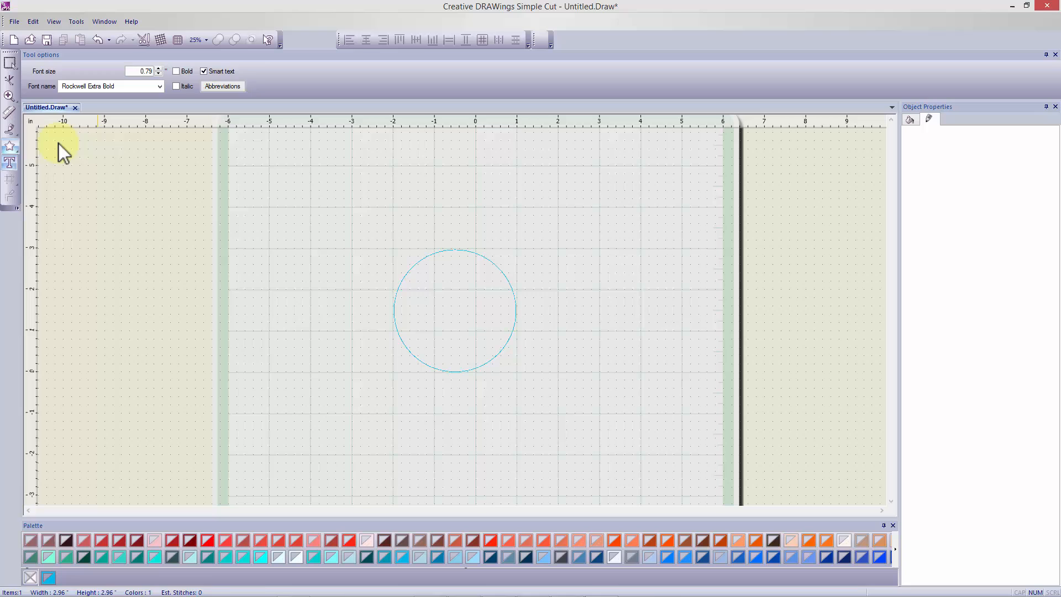
click(10, 146)
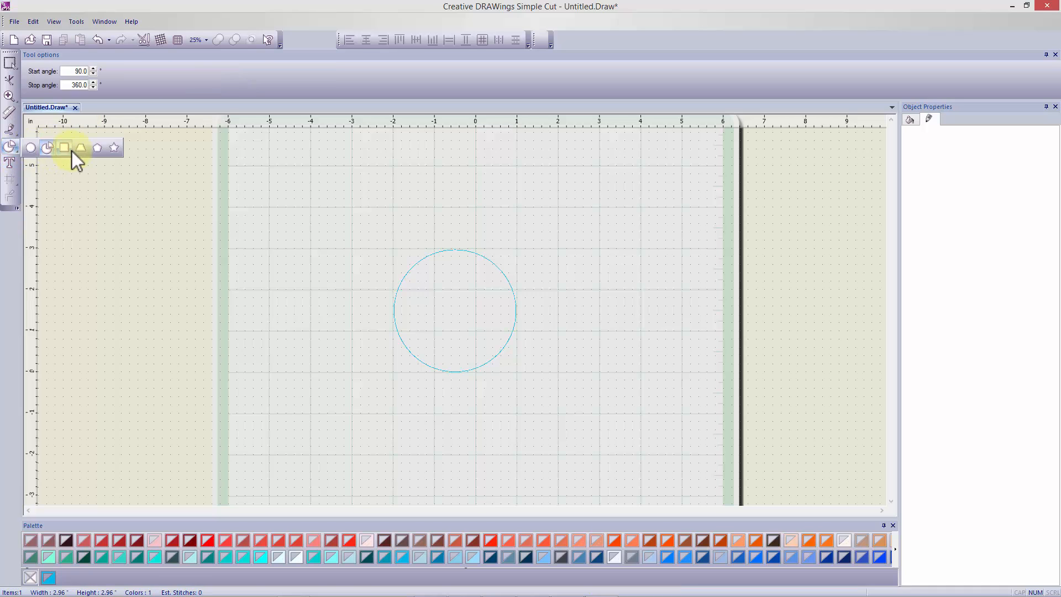
mouse_move(114, 147)
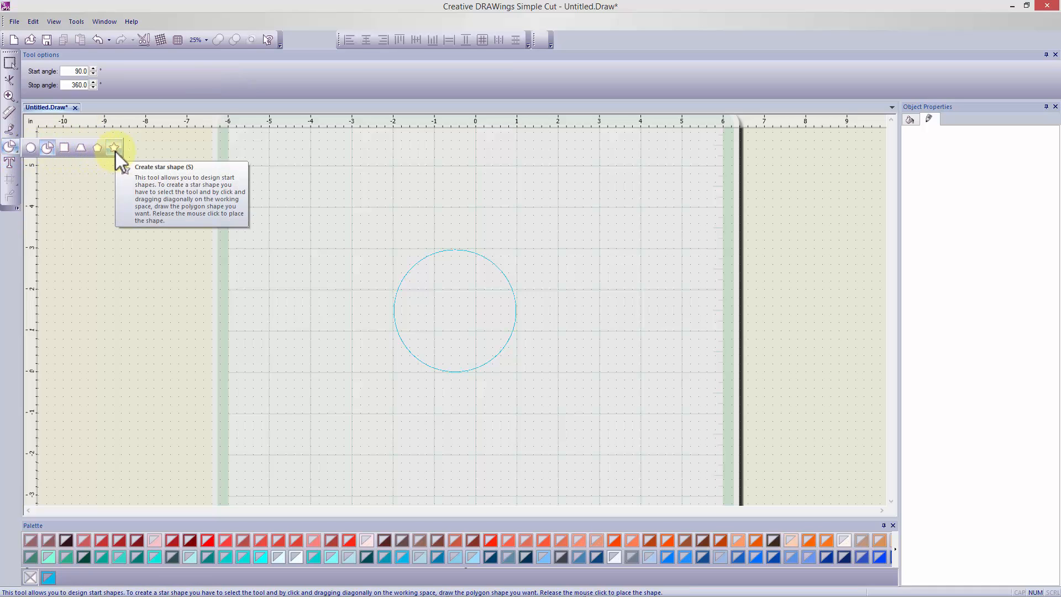
mouse_move(80, 148)
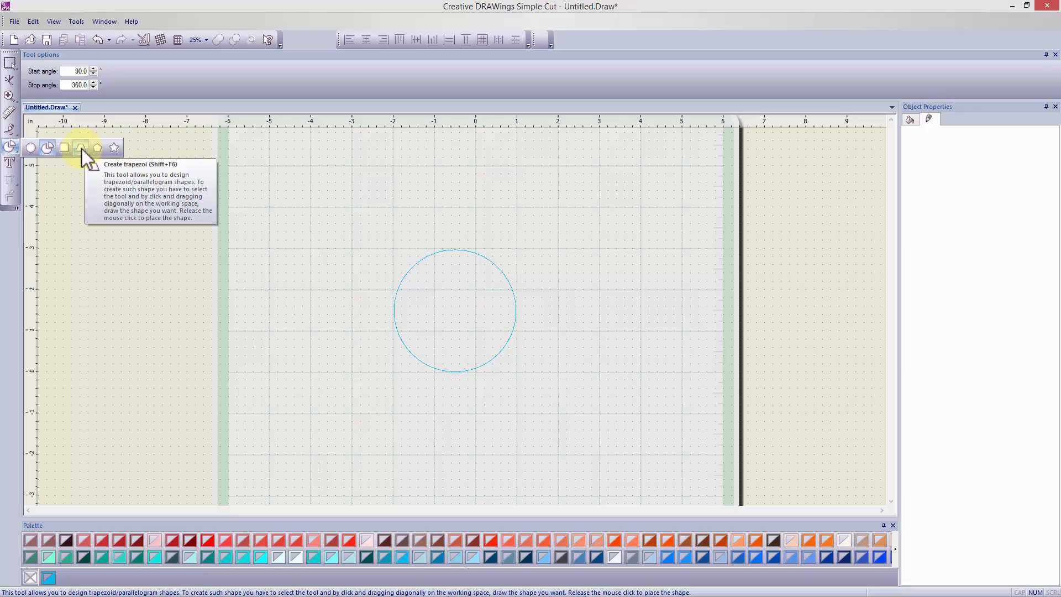
mouse_move(17, 143)
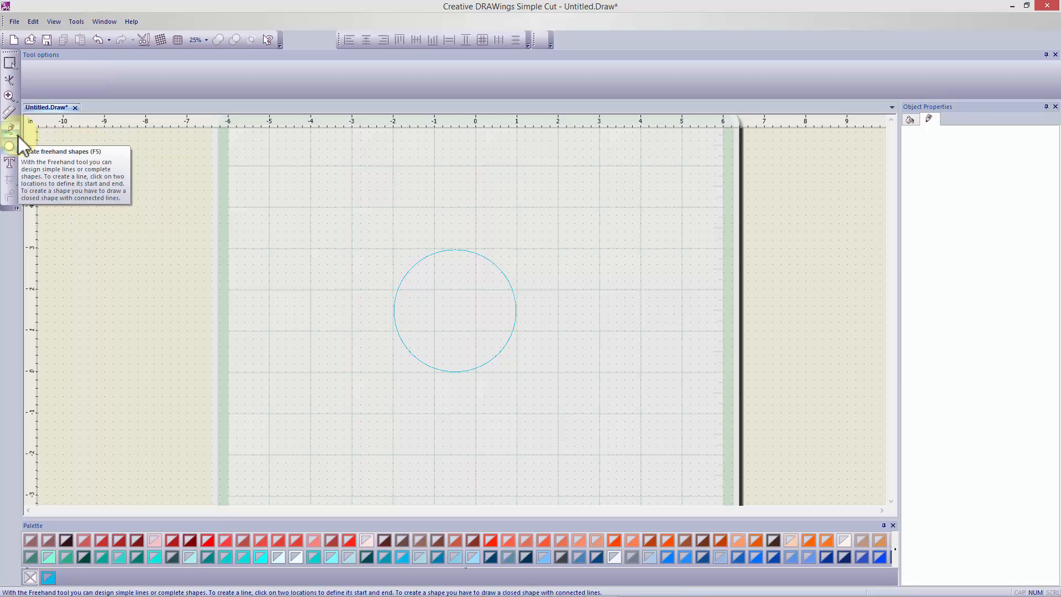
mouse_move(11, 147)
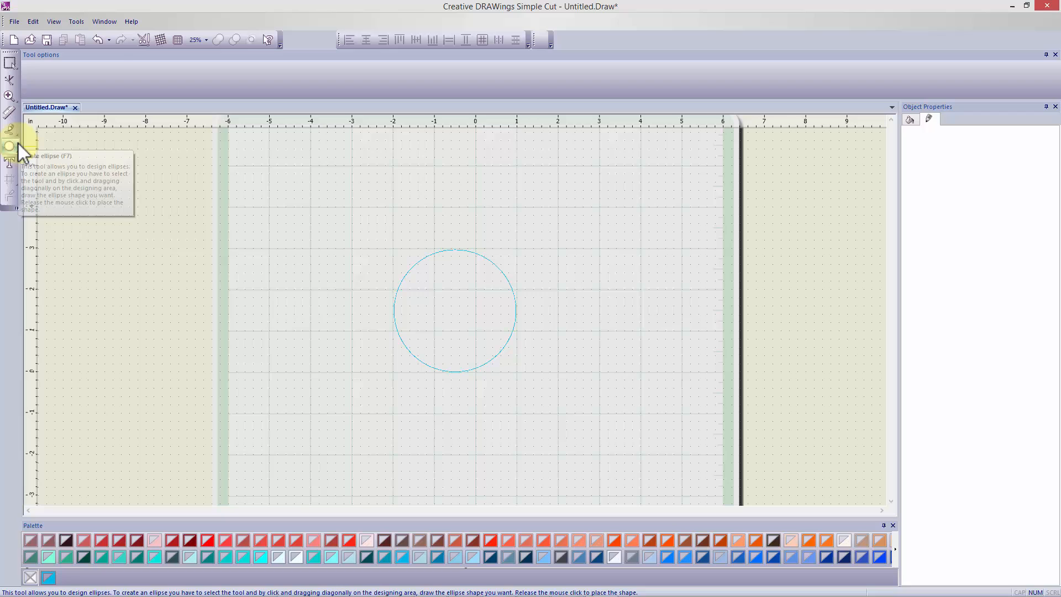
mouse_move(14, 158)
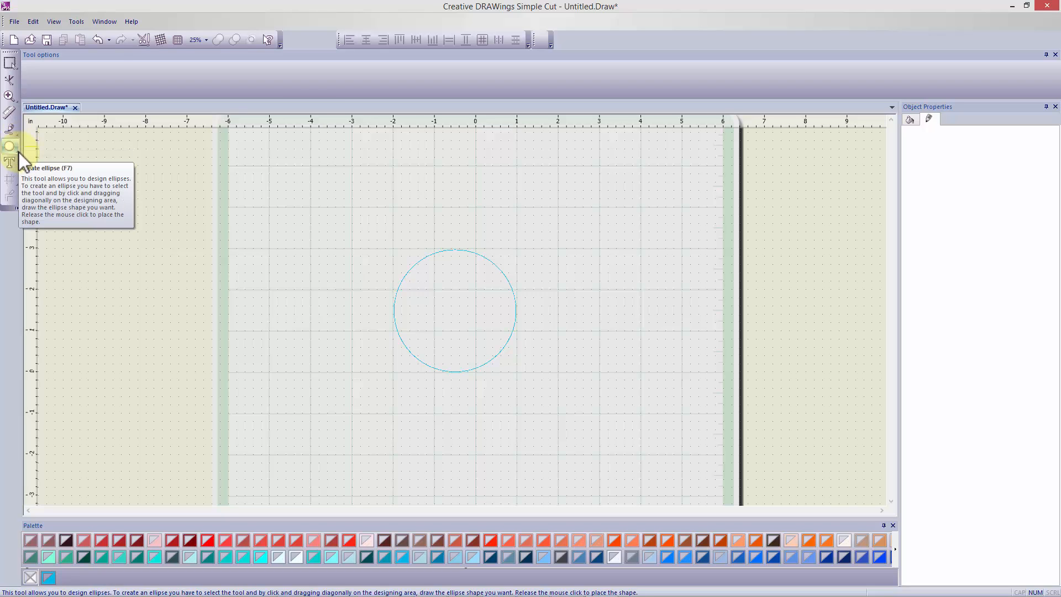
click(10, 146)
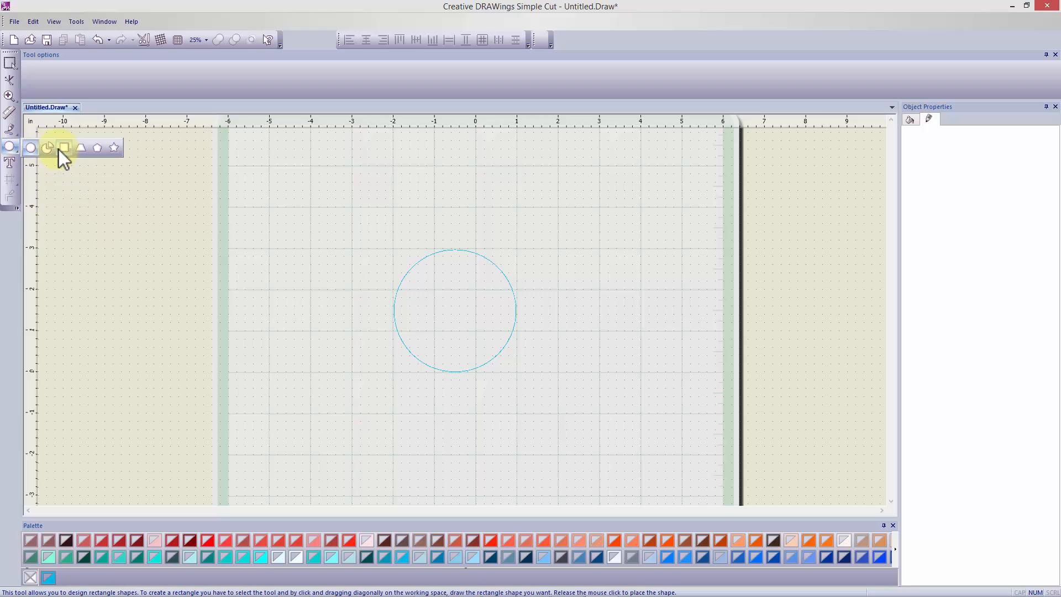
mouse_move(114, 147)
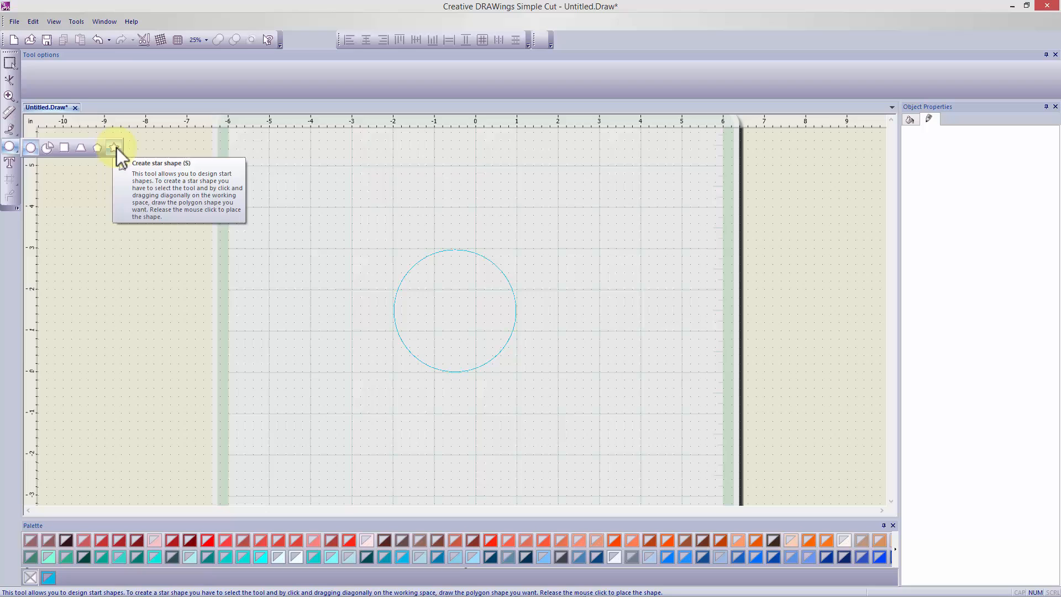
mouse_move(81, 147)
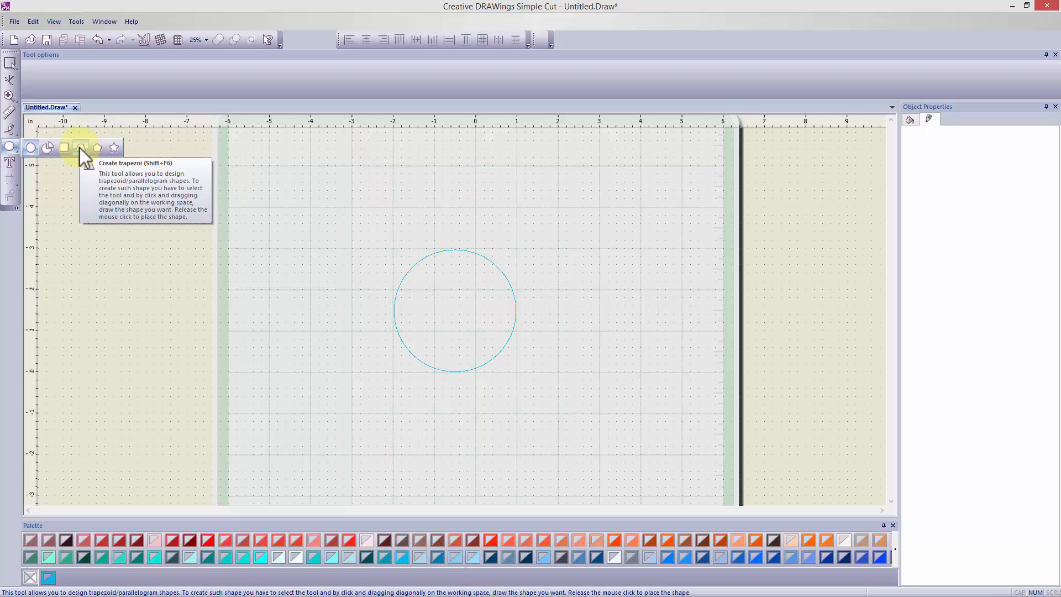
mouse_move(48, 147)
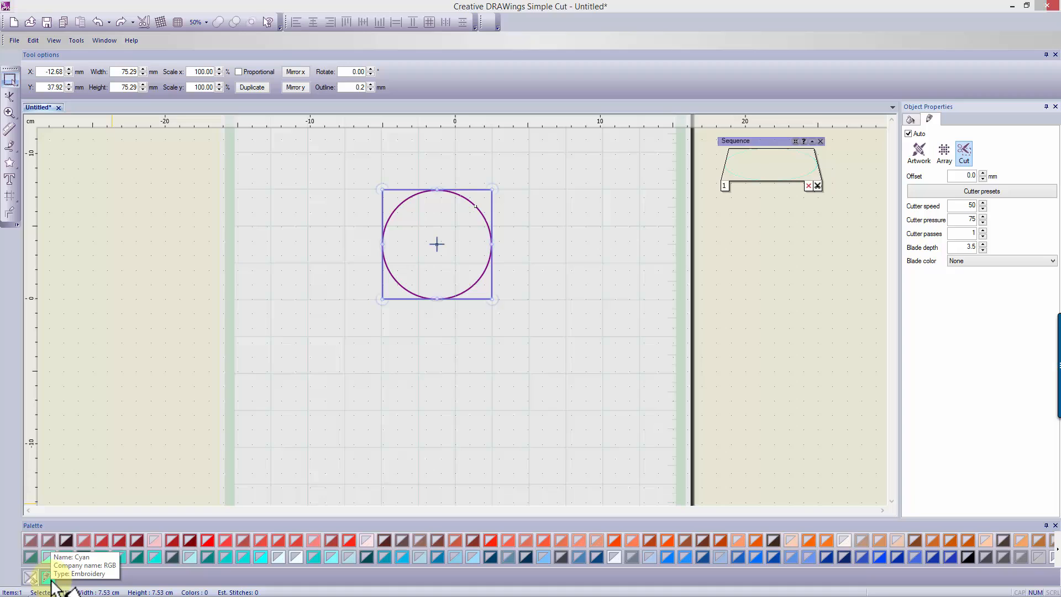
mouse_move(61, 582)
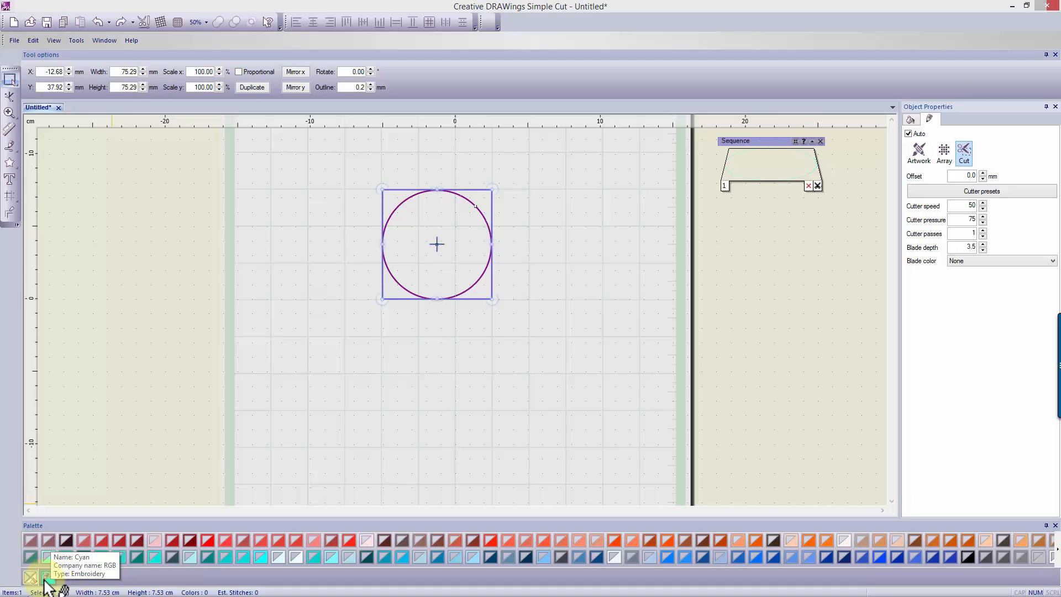
mouse_move(47, 575)
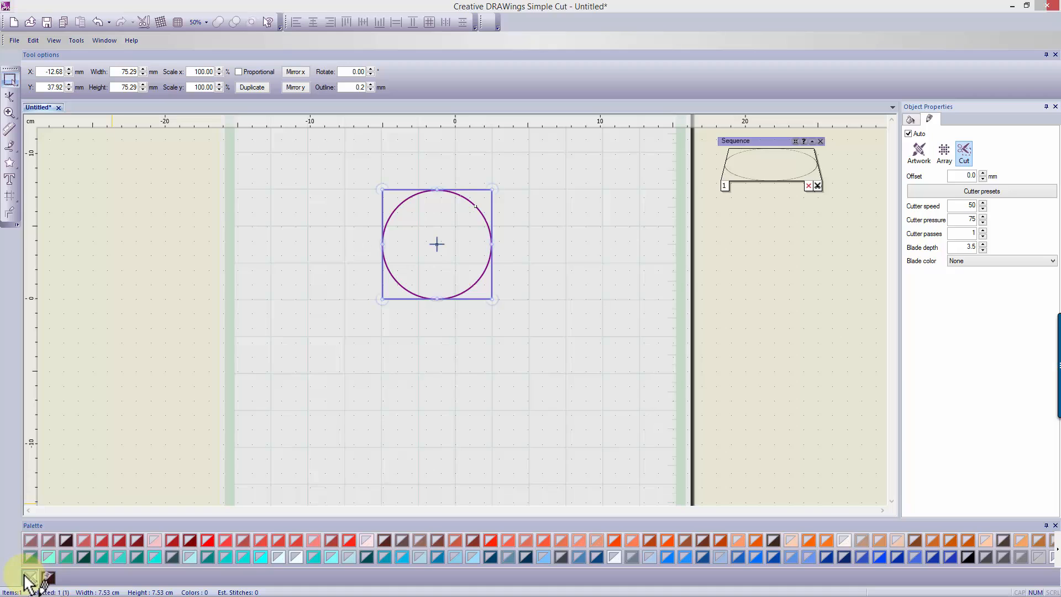
mouse_move(34, 584)
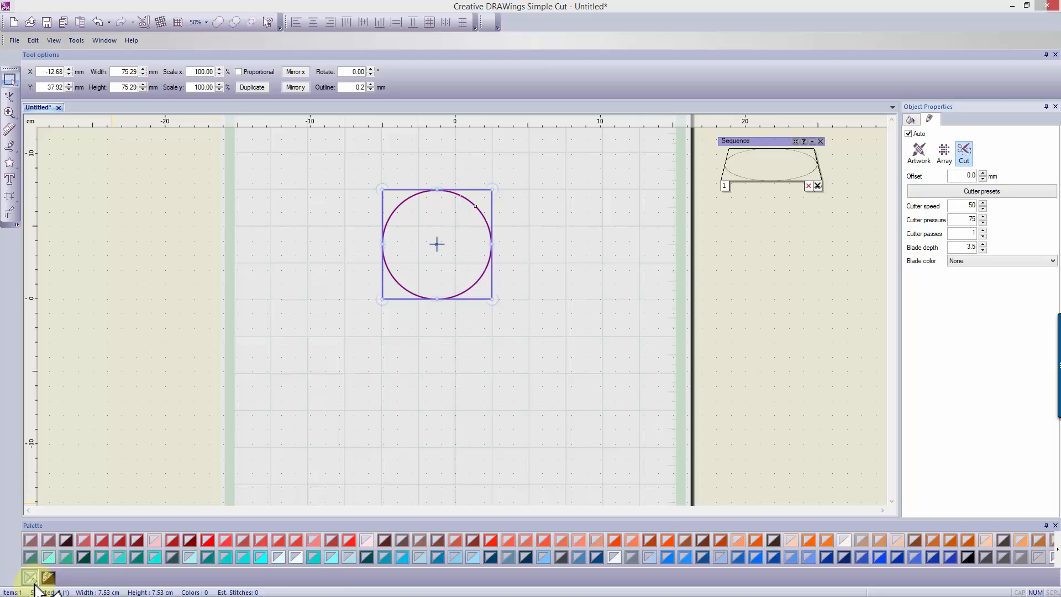
mouse_move(37, 584)
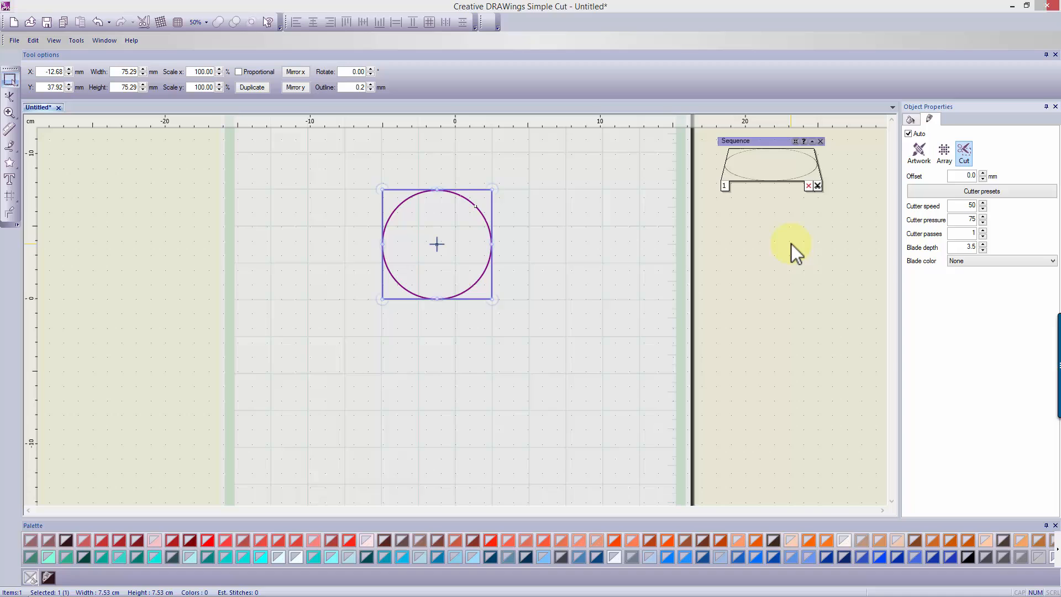
mouse_move(488, 285)
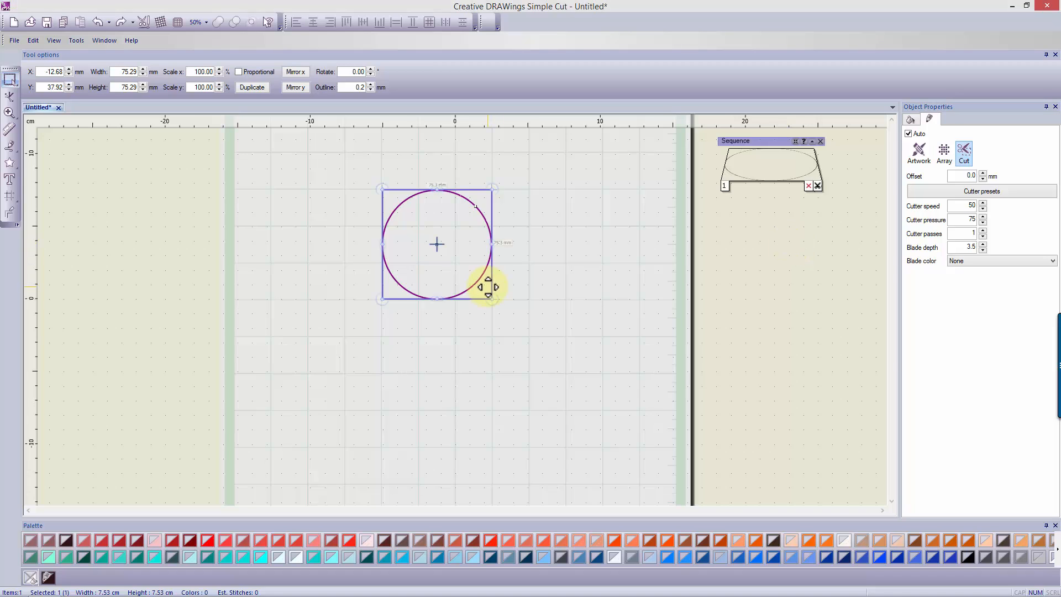
mouse_move(424, 556)
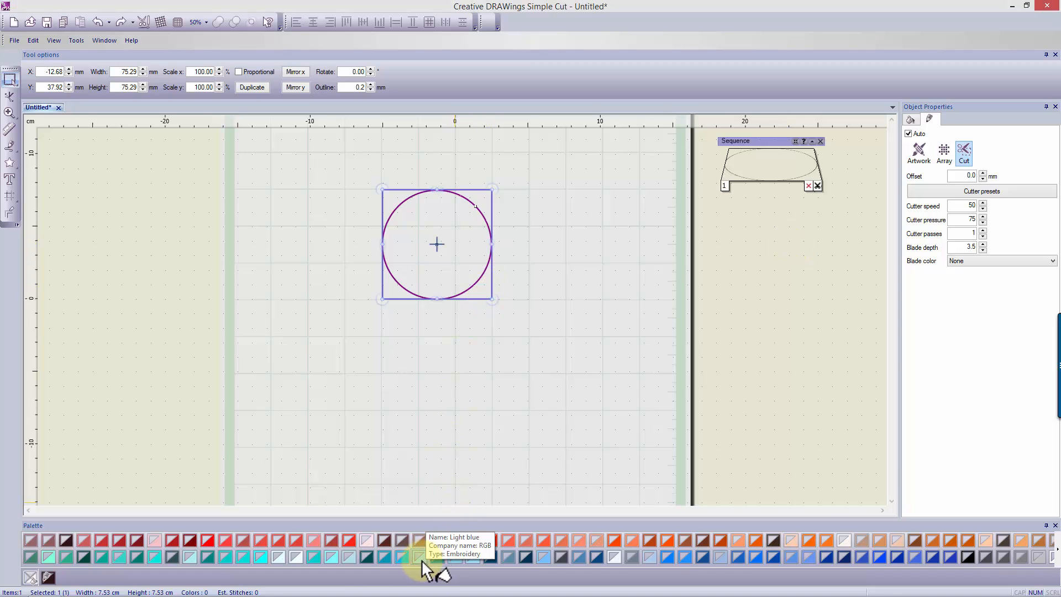
mouse_move(287, 562)
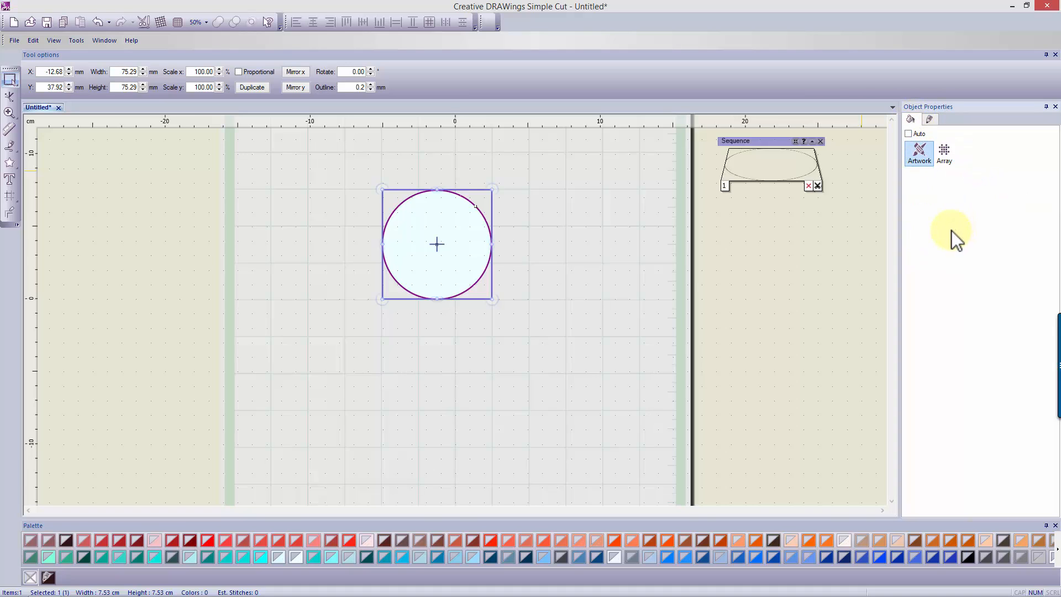
mouse_move(972, 213)
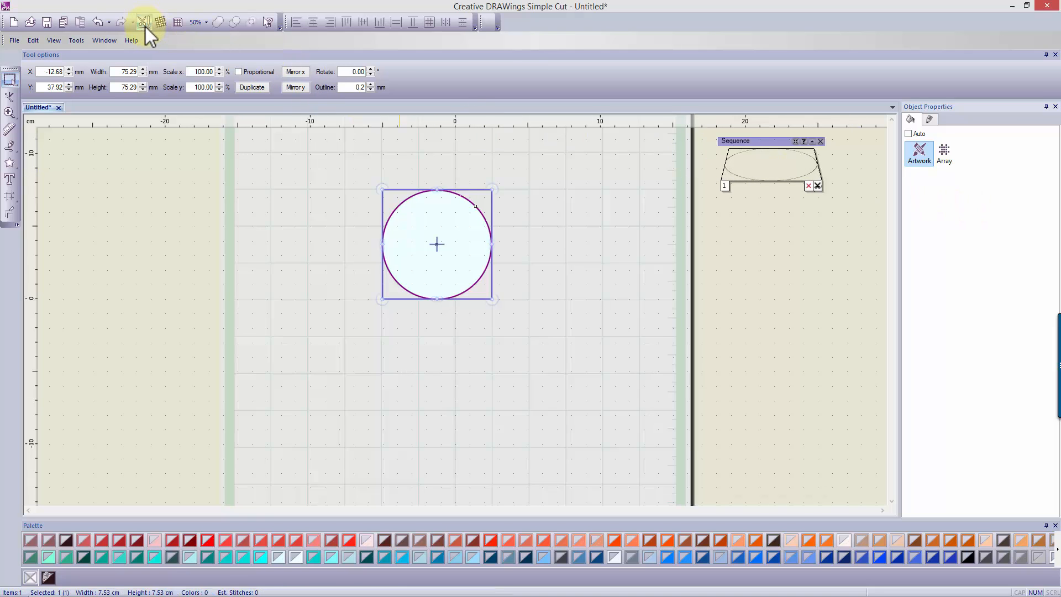
Enable Embroidery and the other output techniques in the Techniques dialog and confirm.
click(143, 22)
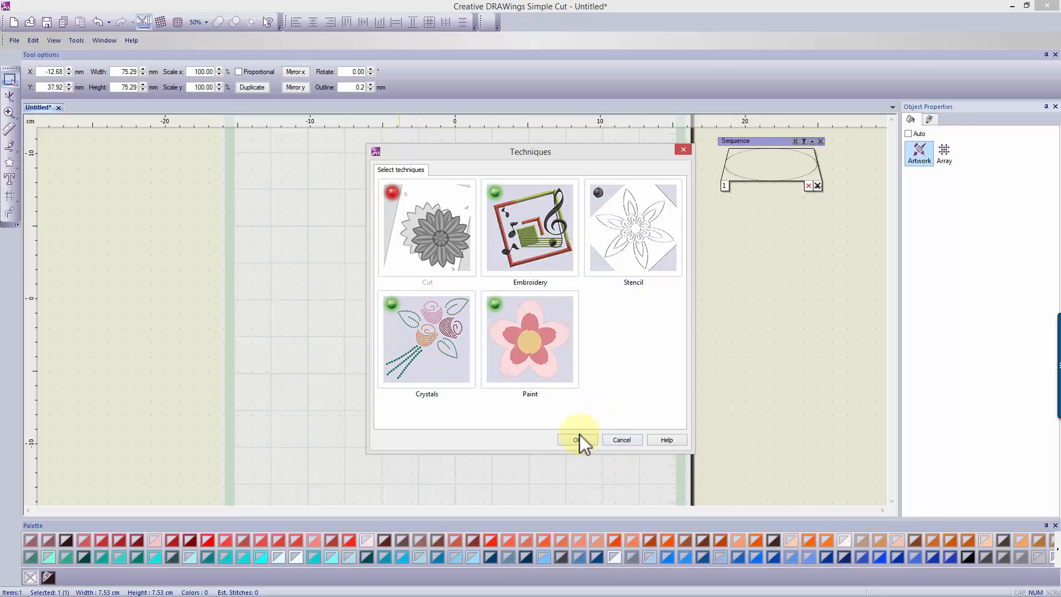
click(575, 439)
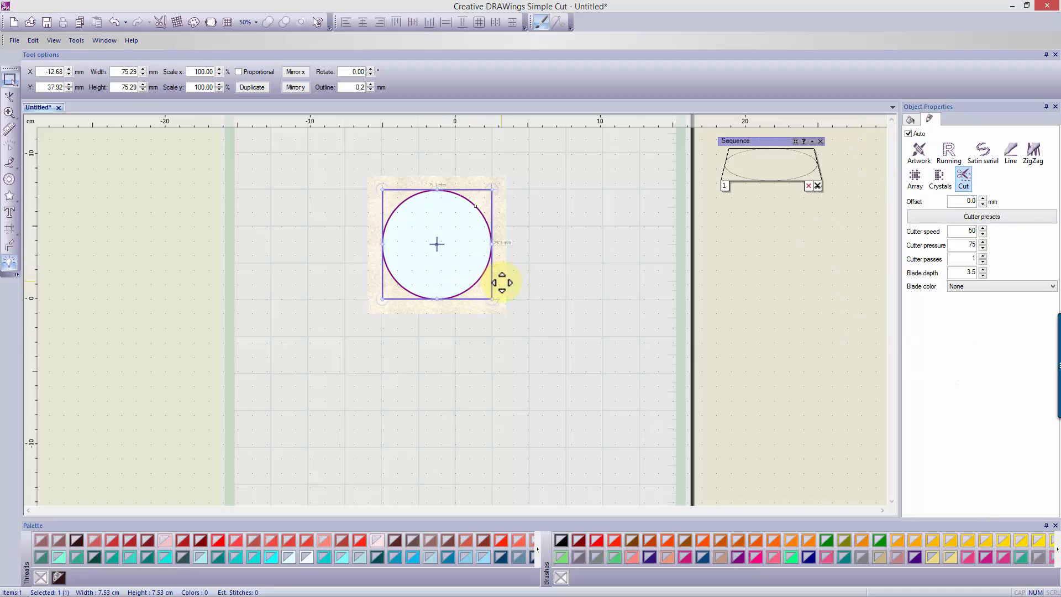
mouse_move(914, 125)
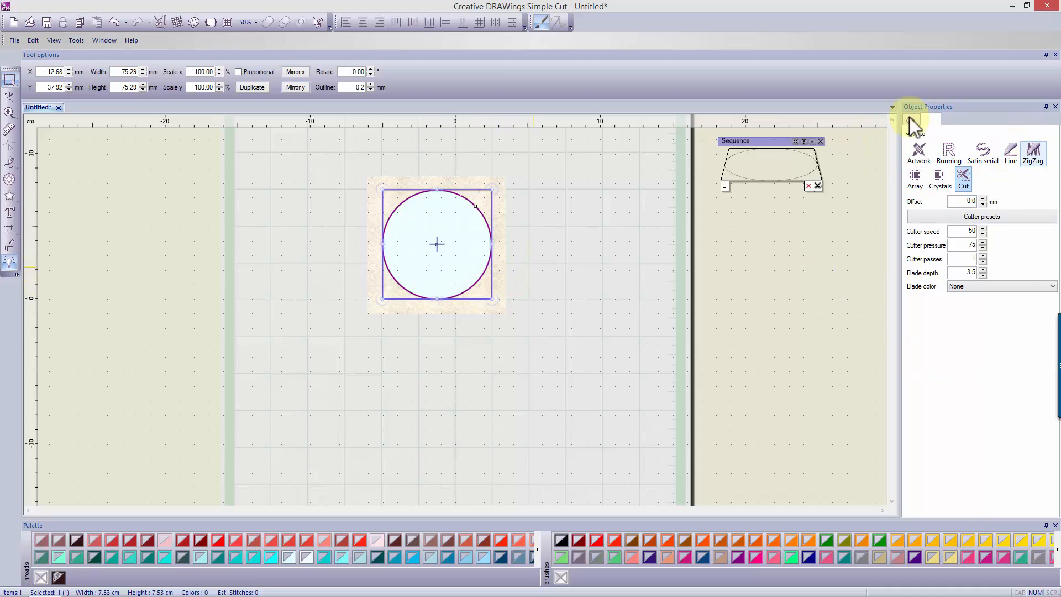
Make the circle an Applique fill with a Running stitch outline in Object Properties.
click(910, 118)
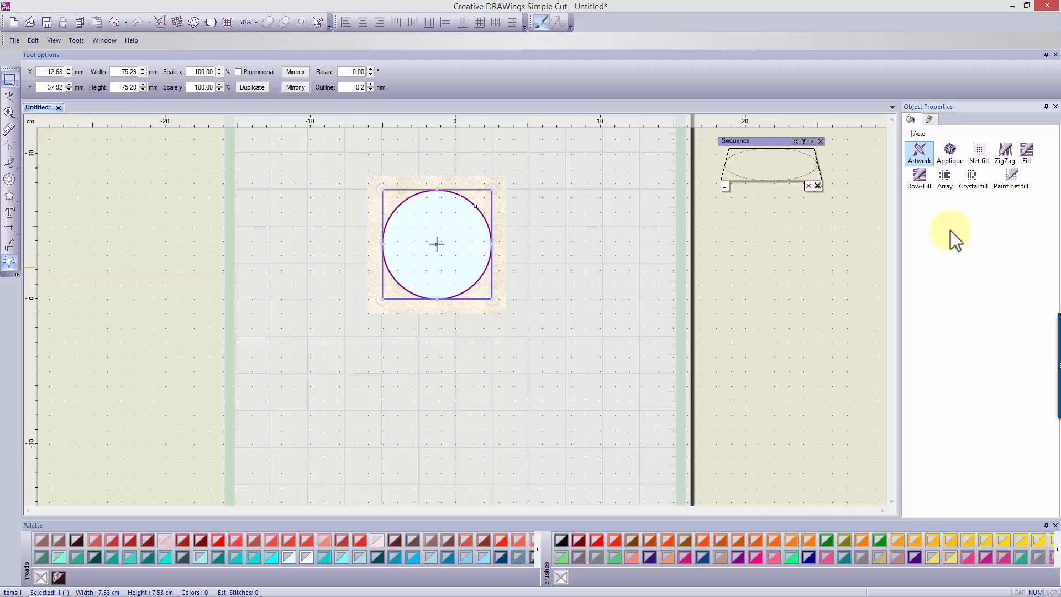
mouse_move(951, 153)
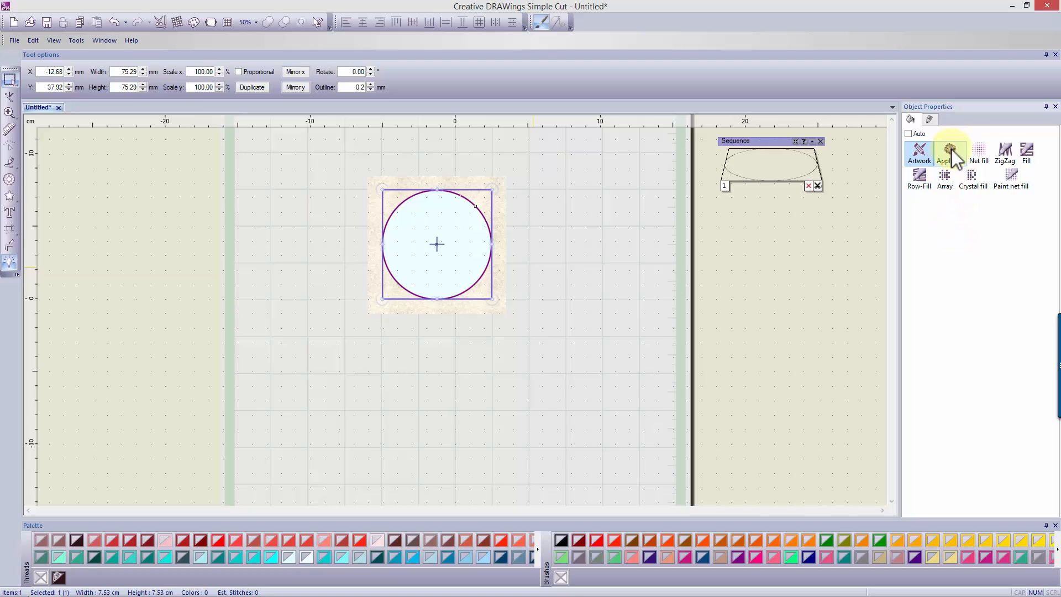
click(950, 152)
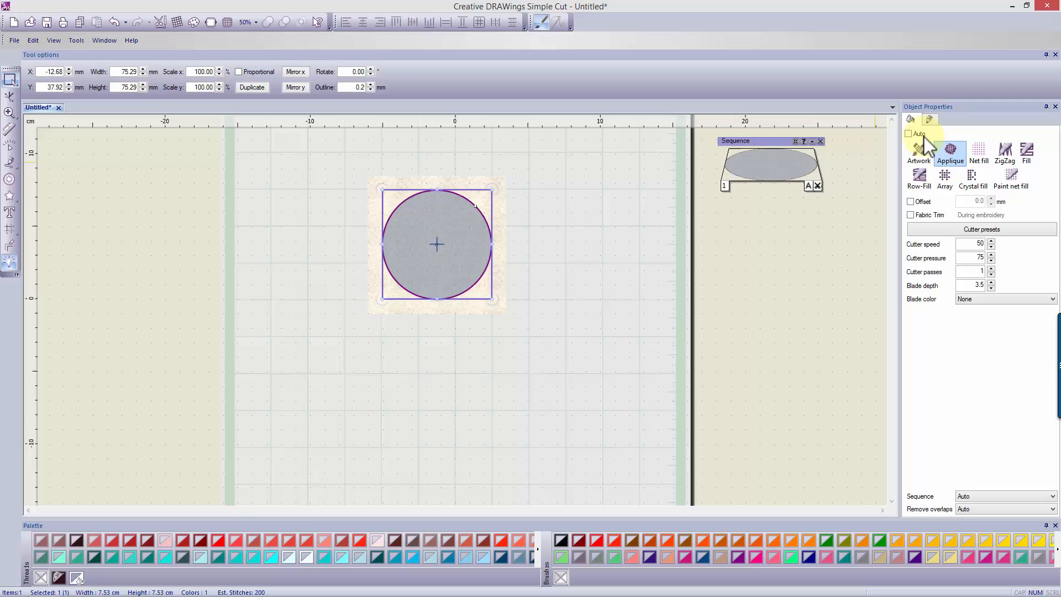
click(910, 134)
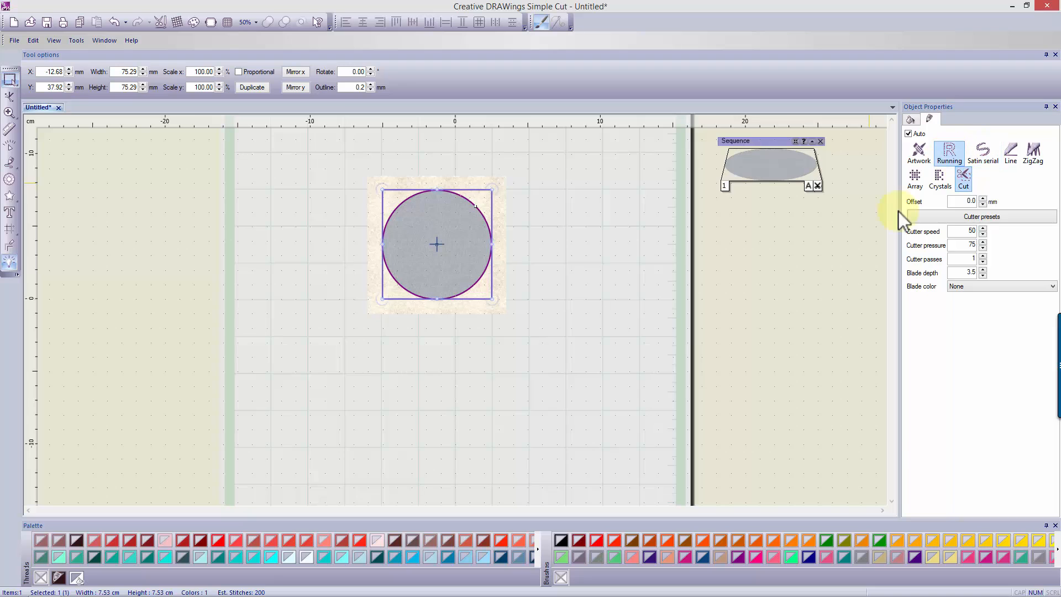
click(949, 152)
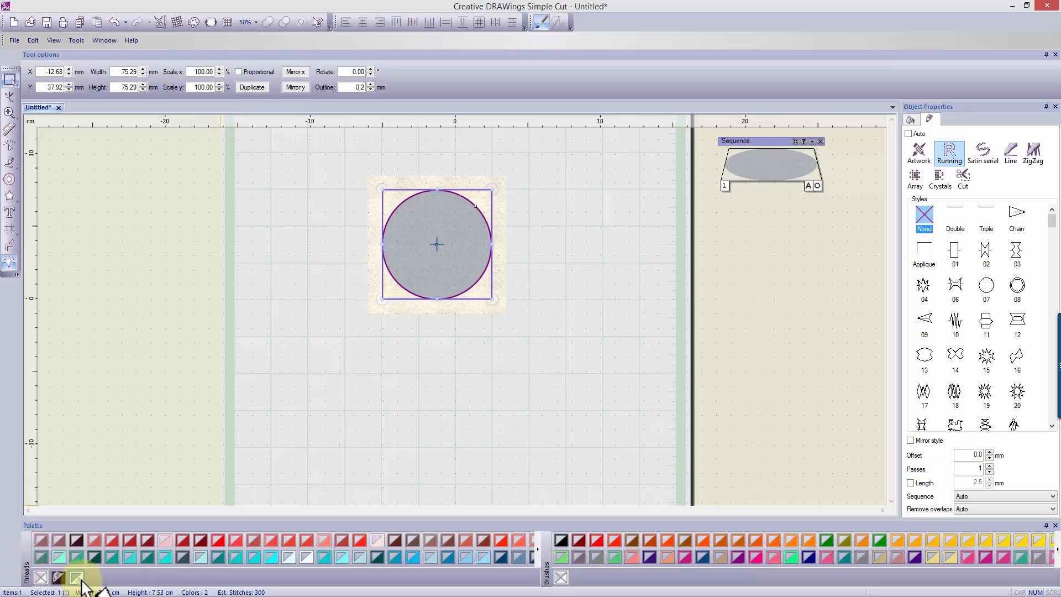
mouse_move(98, 583)
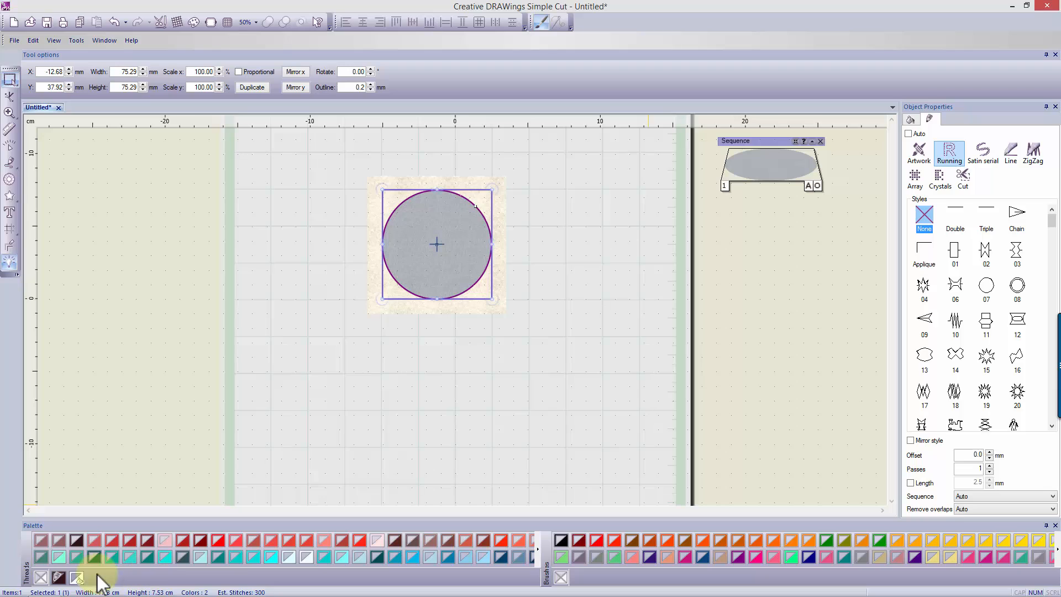
mouse_move(738, 240)
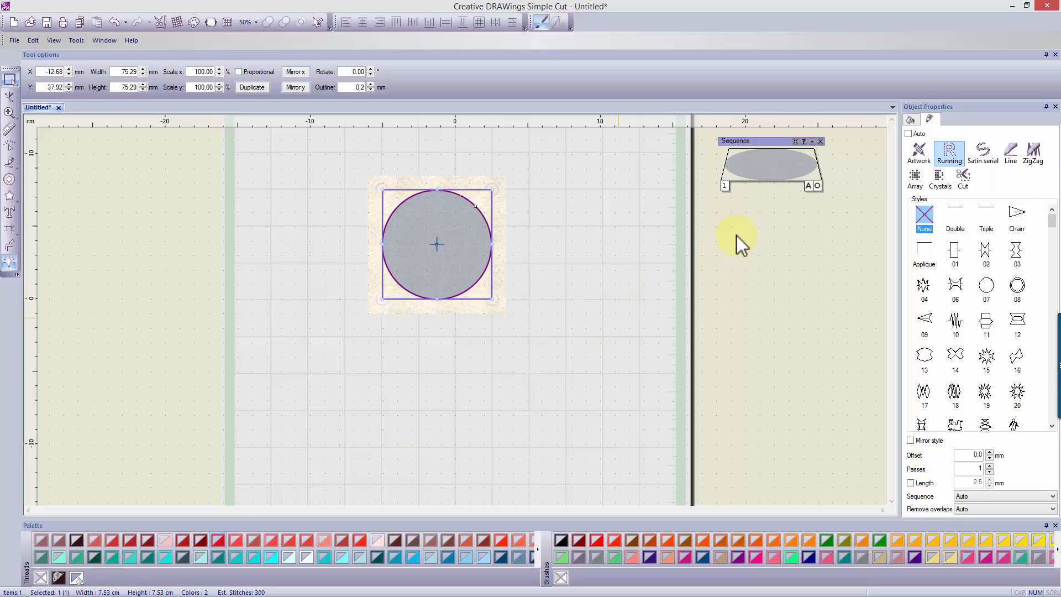
mouse_move(518, 485)
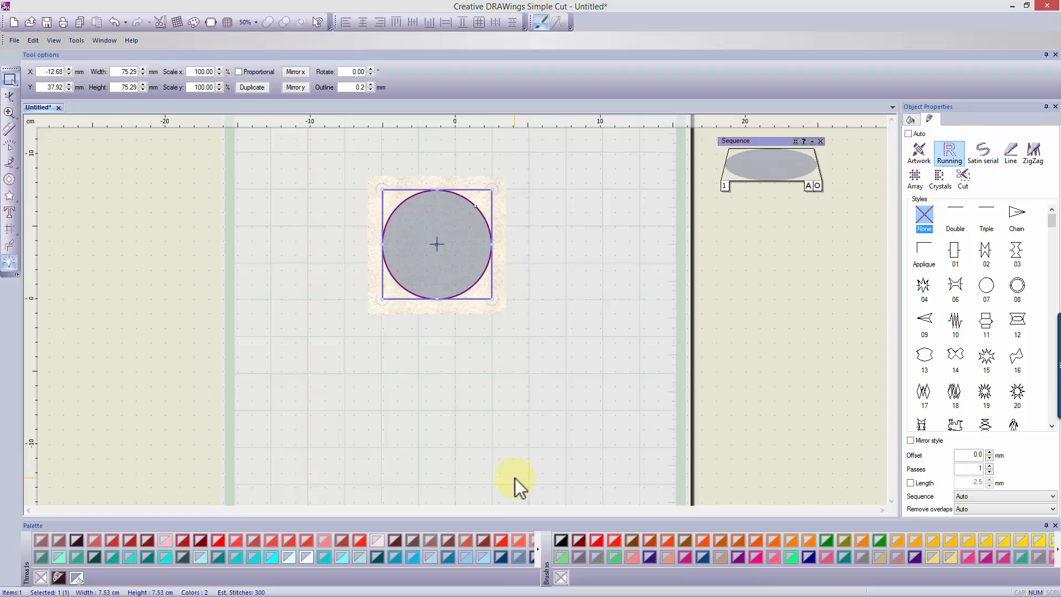
mouse_move(656, 583)
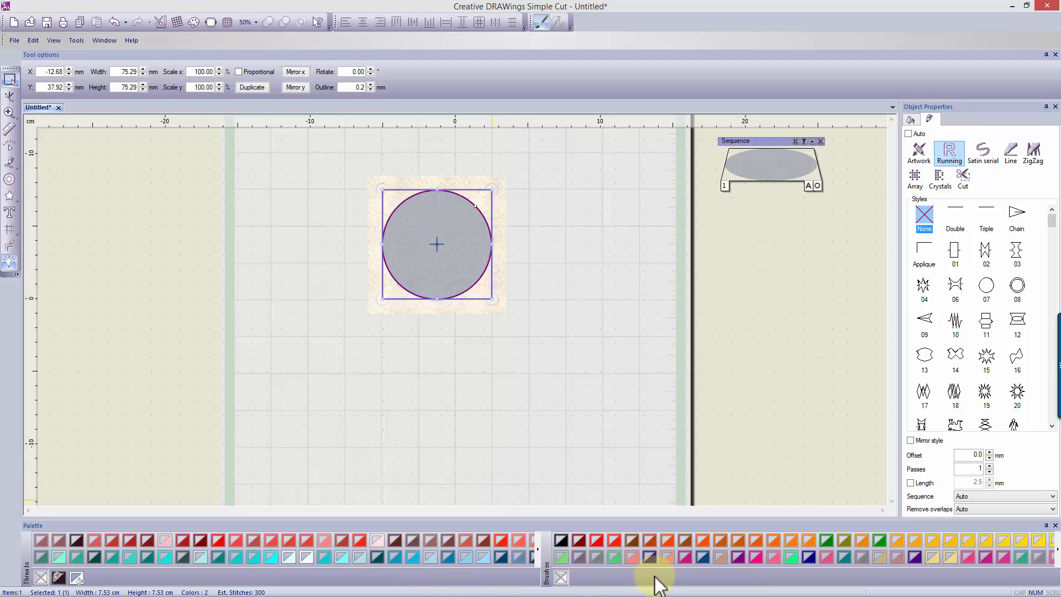
mouse_move(322, 583)
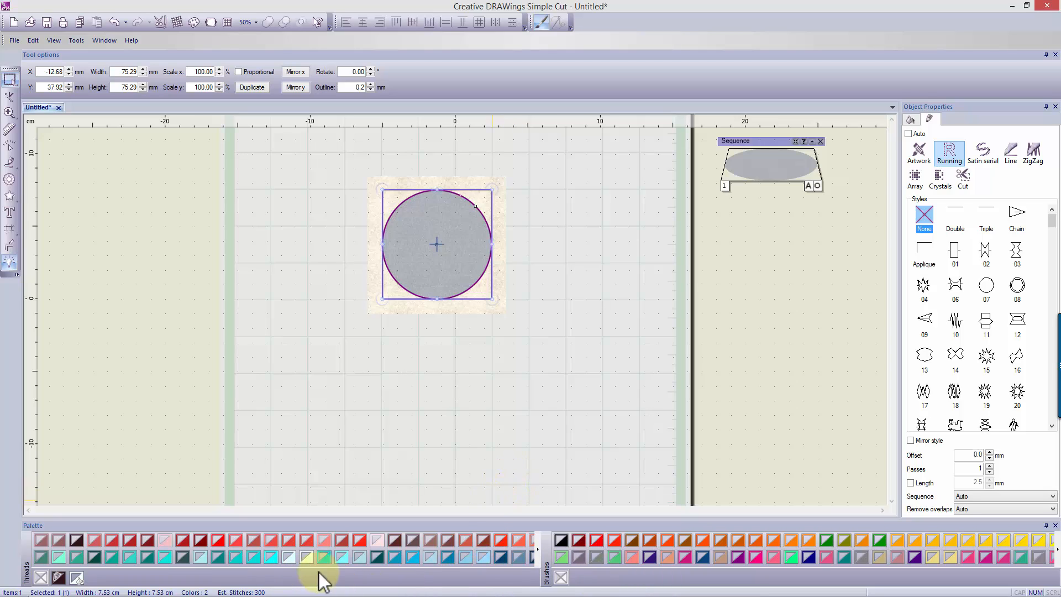
mouse_move(643, 551)
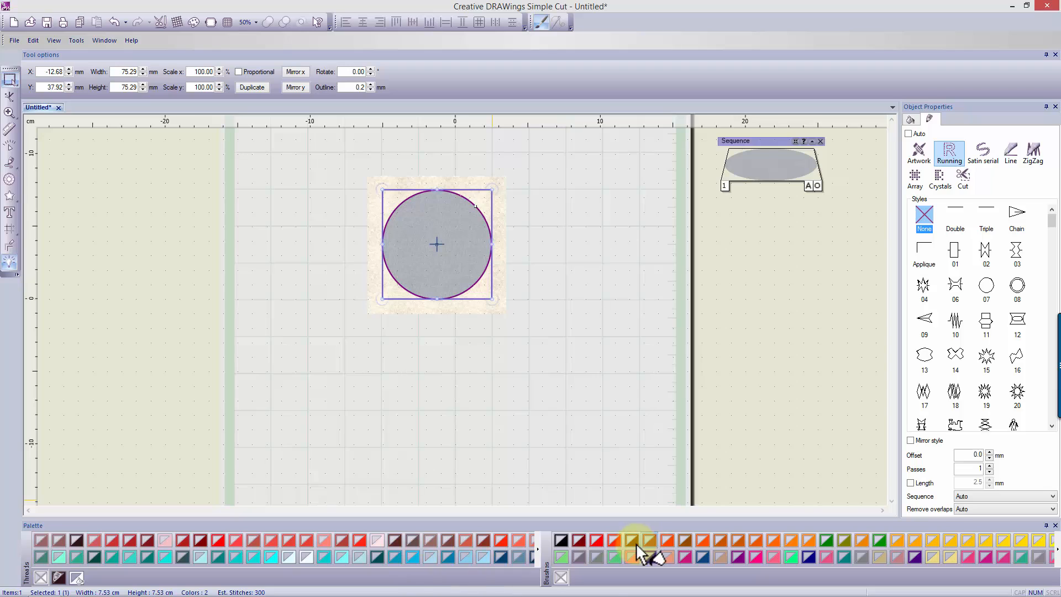
mouse_move(660, 583)
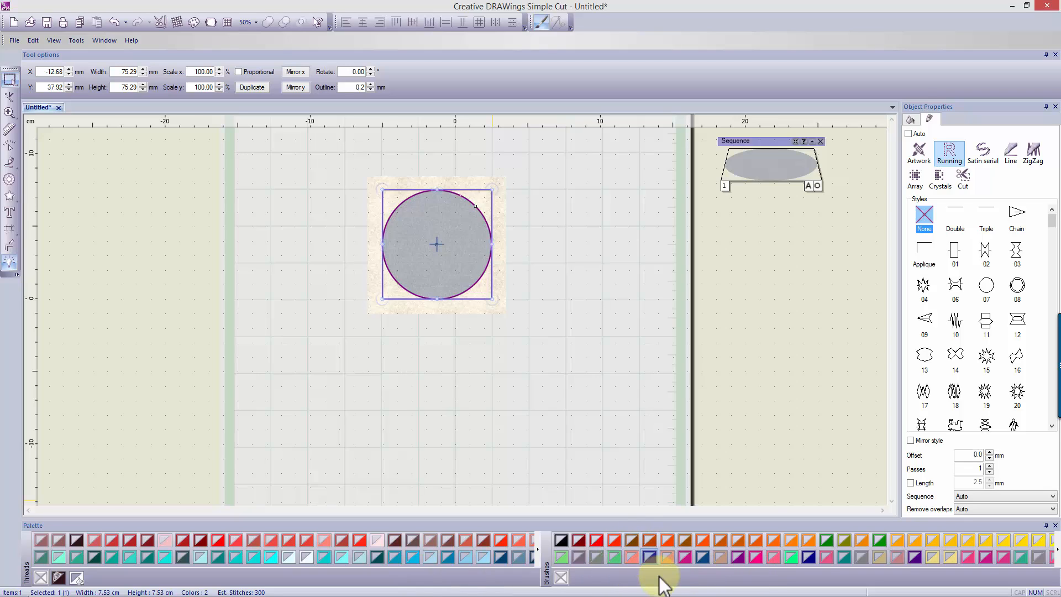
mouse_move(744, 582)
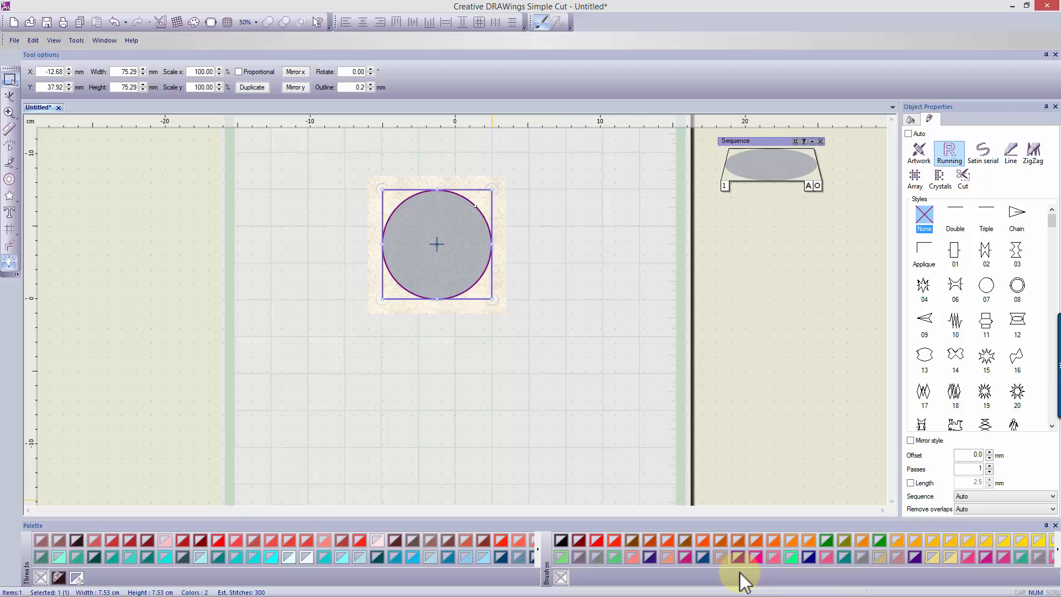
mouse_move(548, 281)
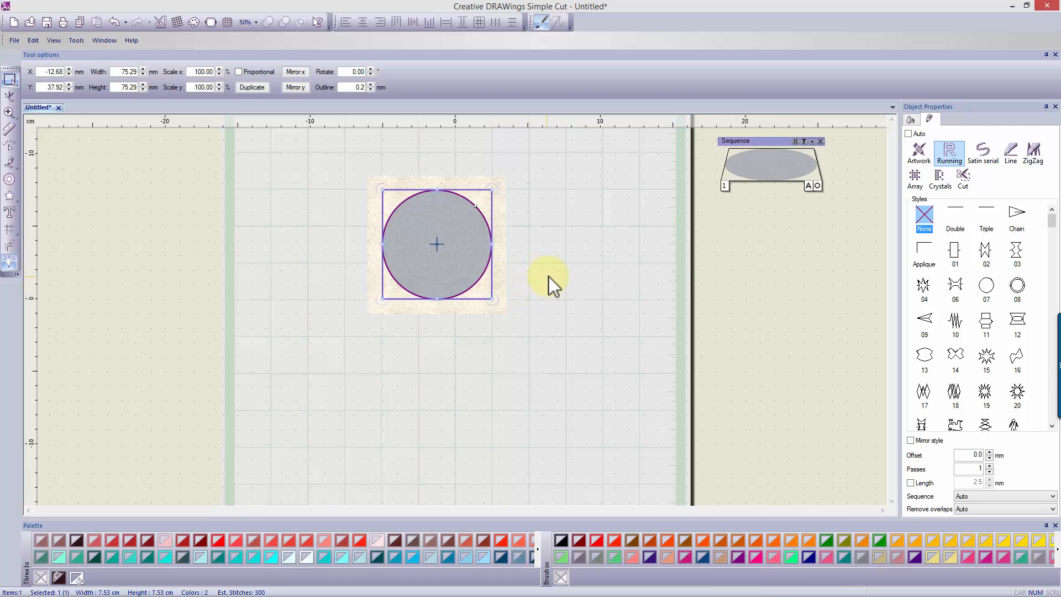
click(811, 141)
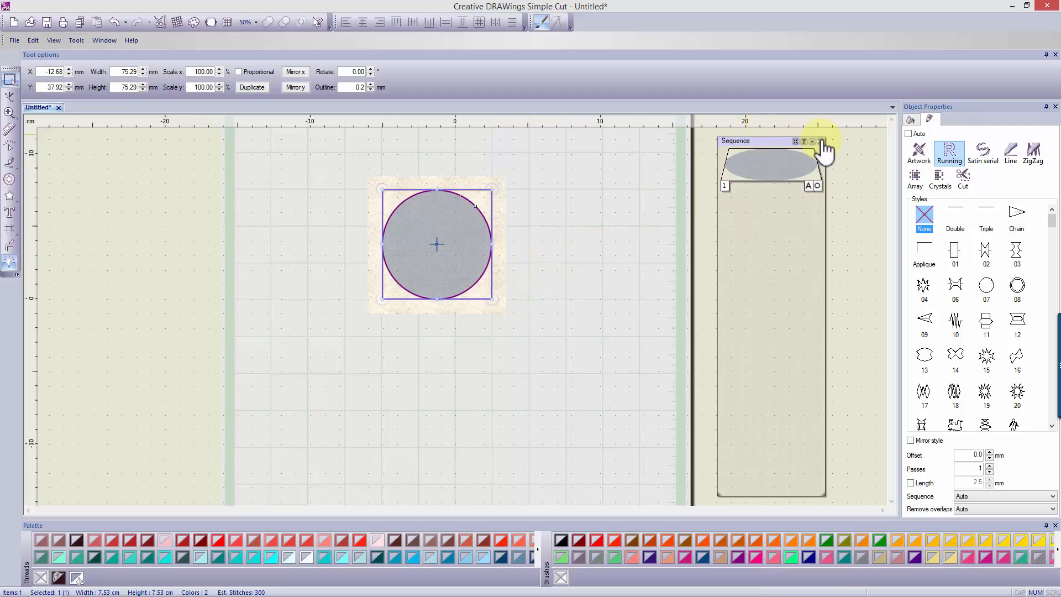
Restore the Sequence manager and the Palette toolbar through the View menu.
click(819, 143)
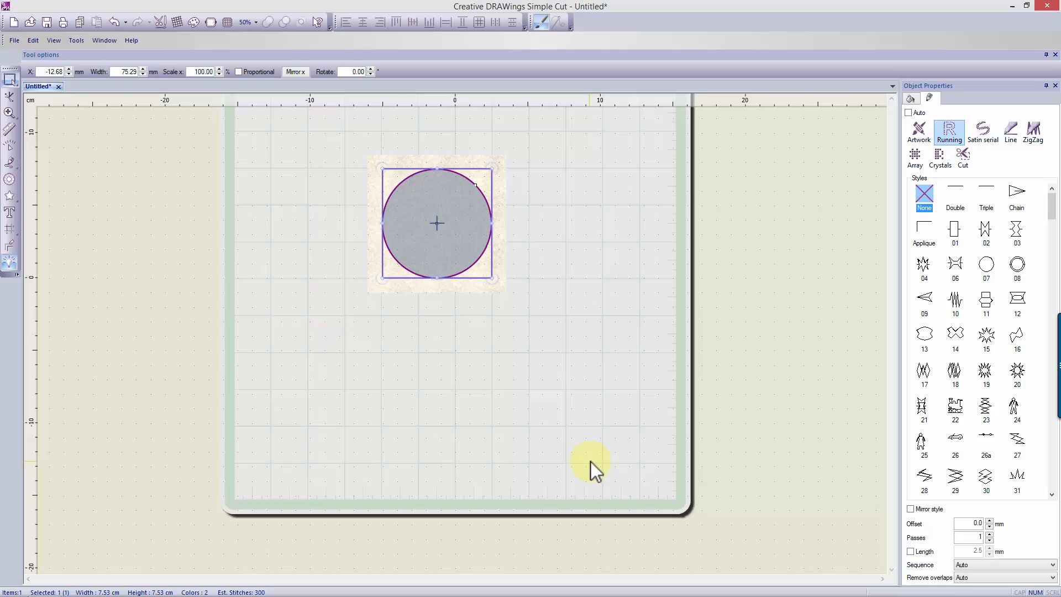
mouse_move(60, 61)
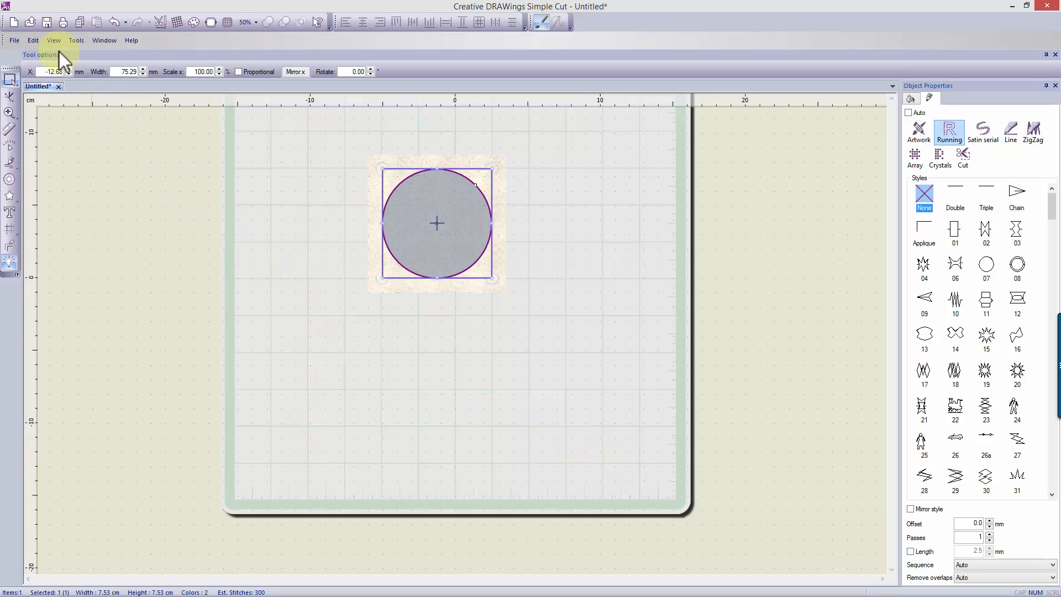
click(53, 40)
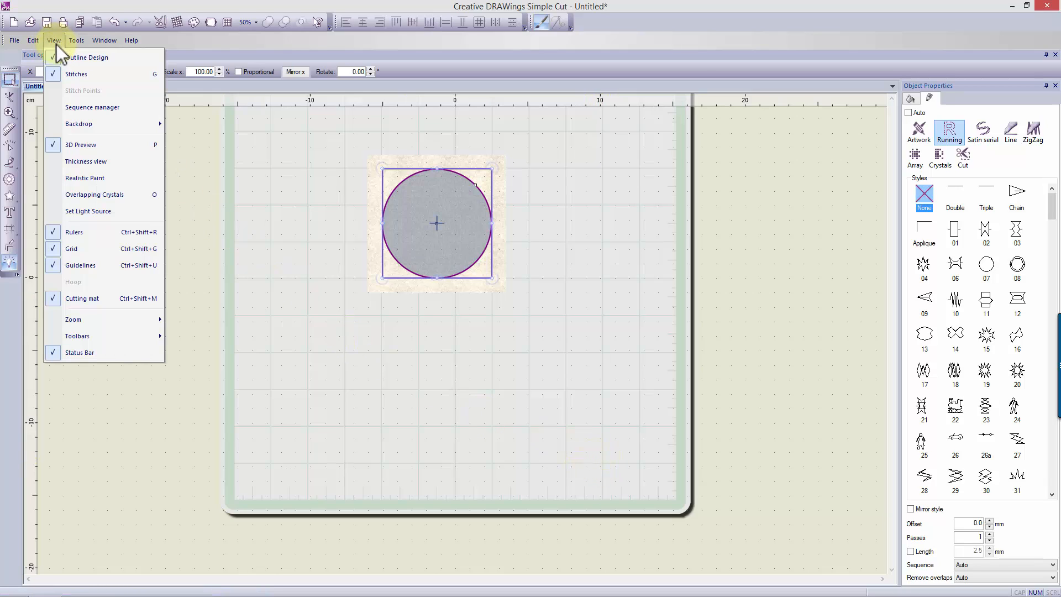
mouse_move(102, 144)
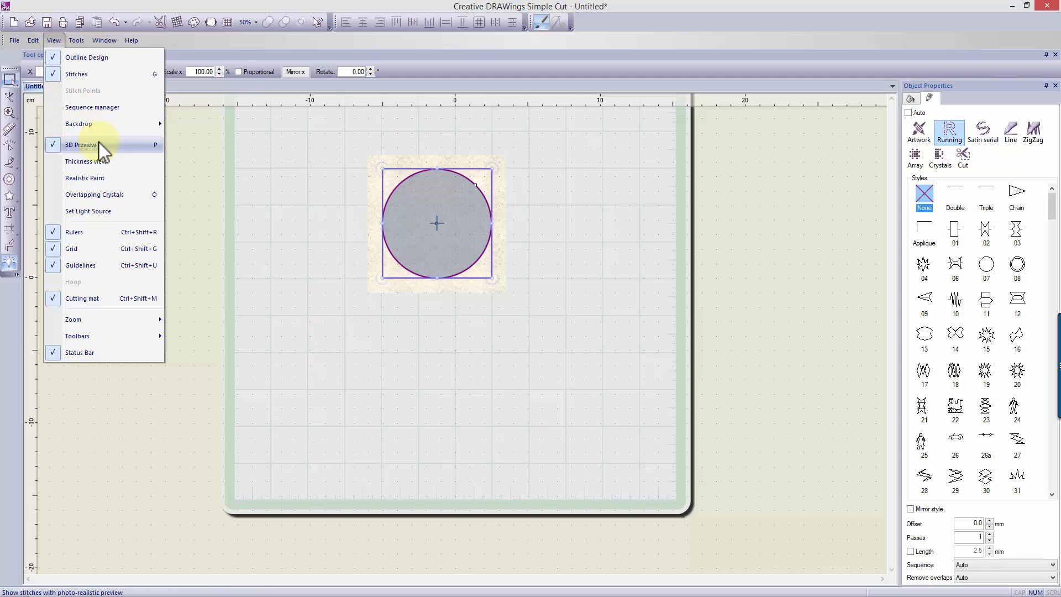
mouse_move(91, 107)
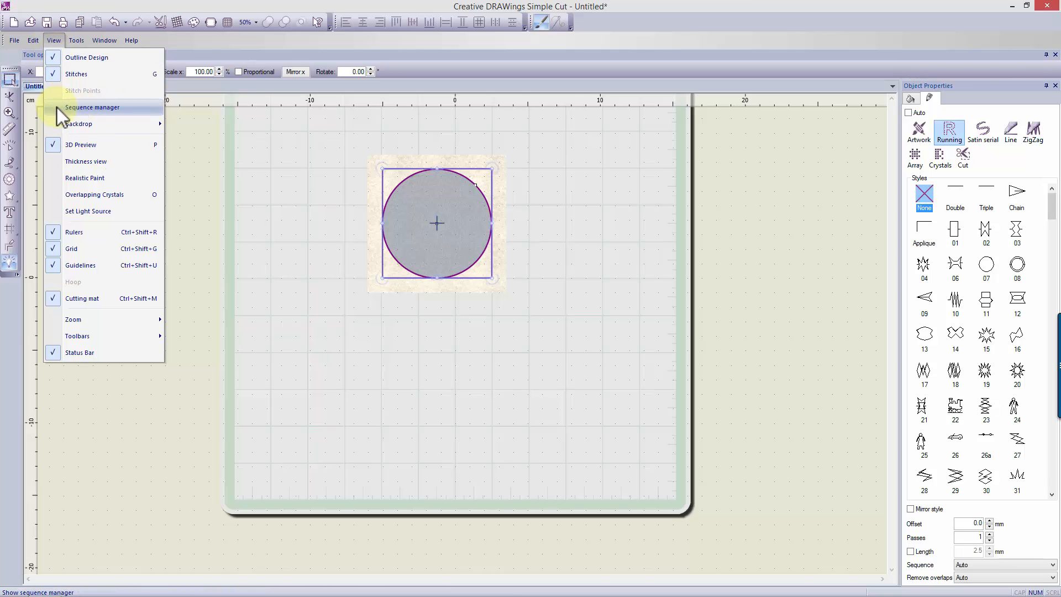
click(92, 107)
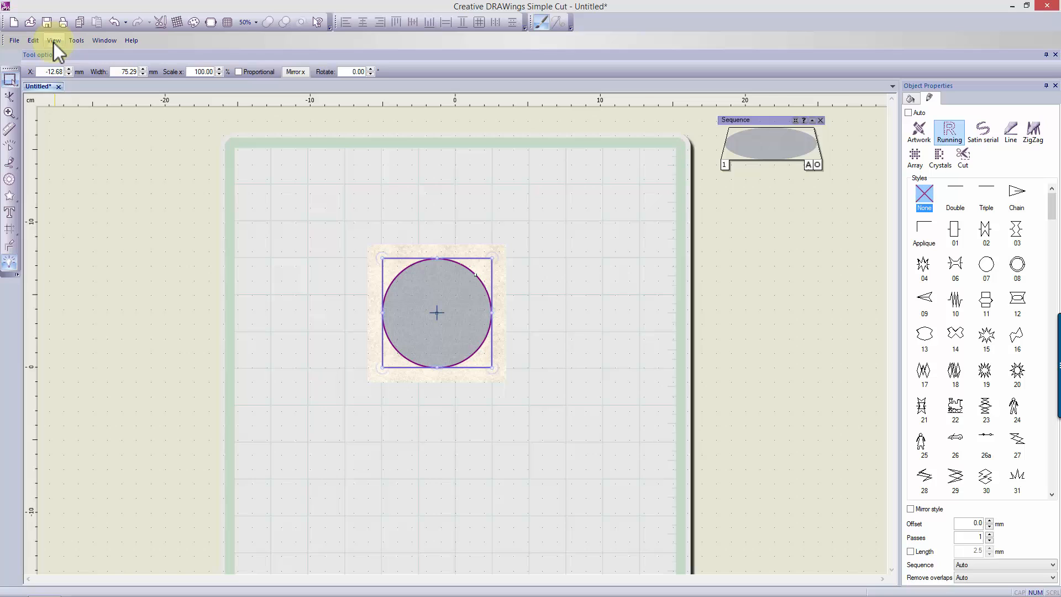
click(53, 39)
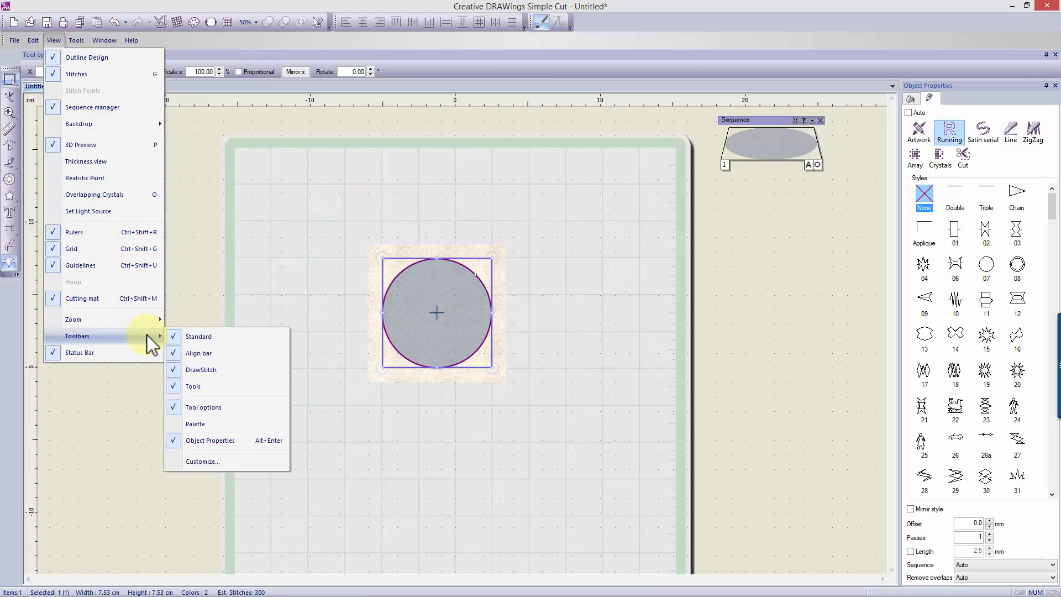
click(196, 423)
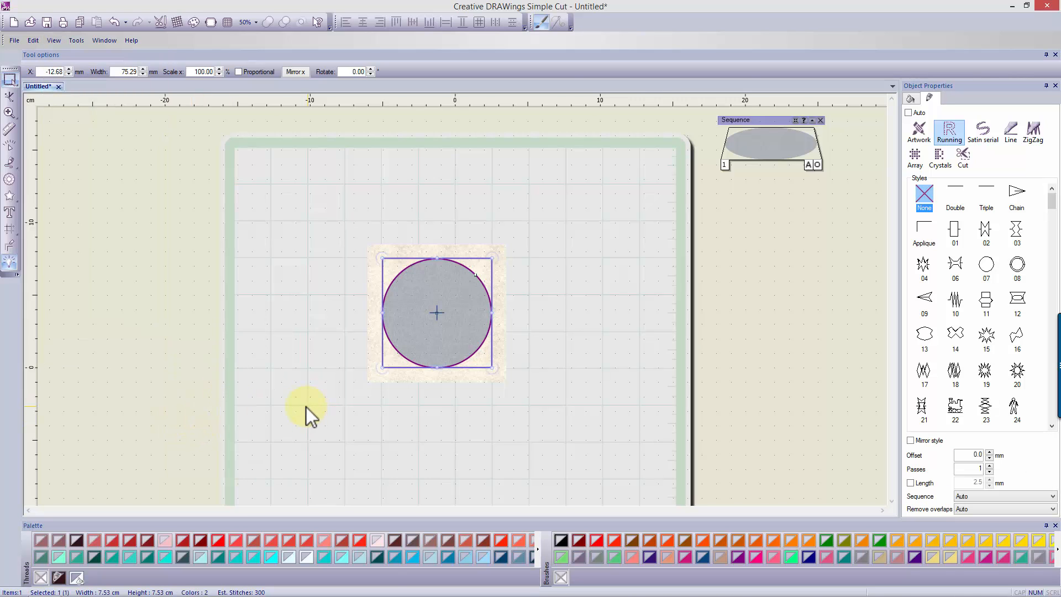
mouse_move(529, 406)
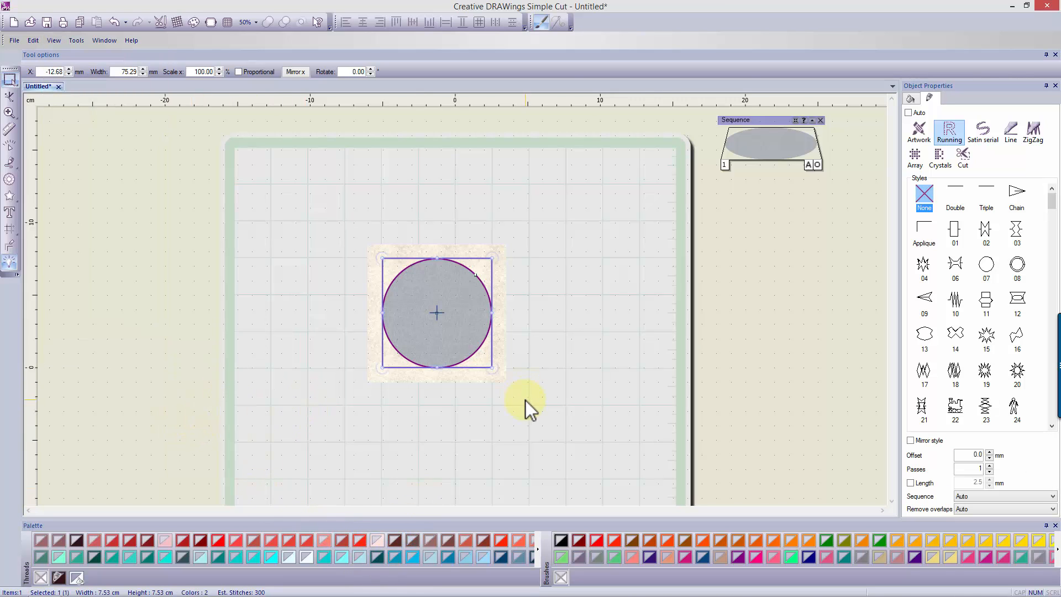
mouse_move(85, 74)
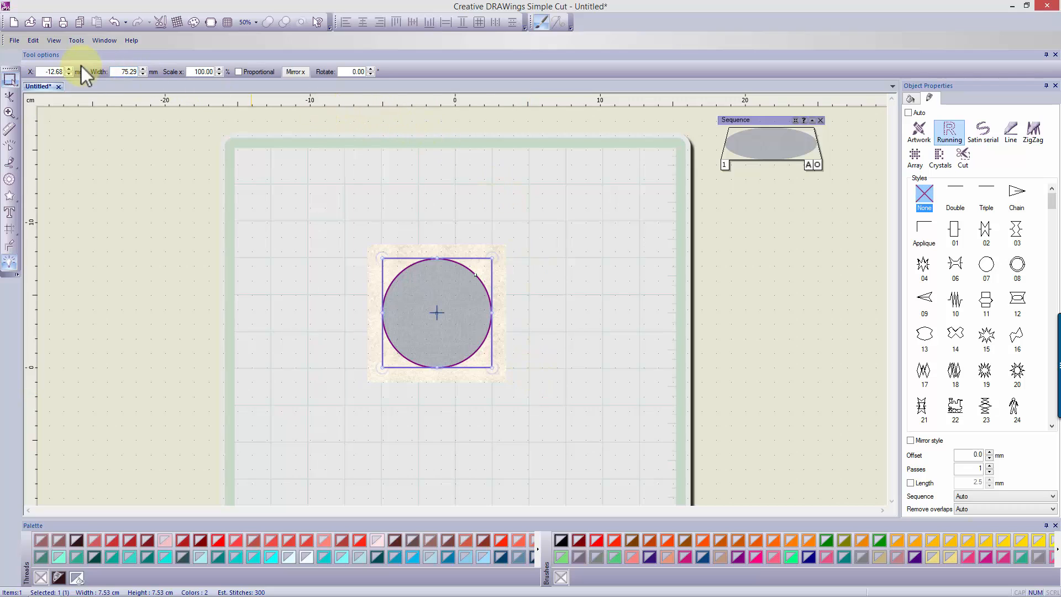
mouse_move(399, 80)
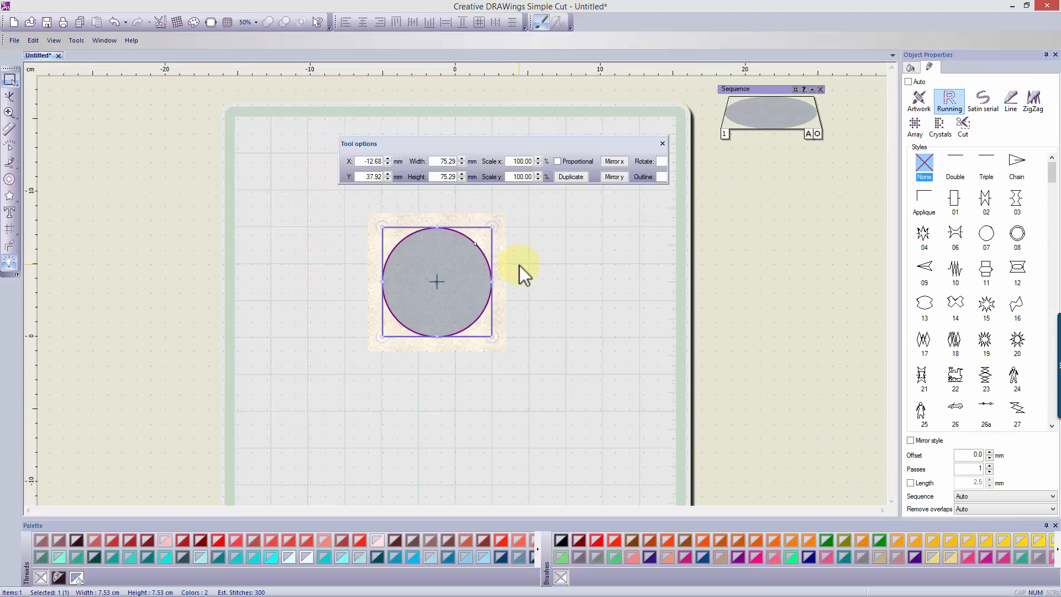
mouse_move(524, 149)
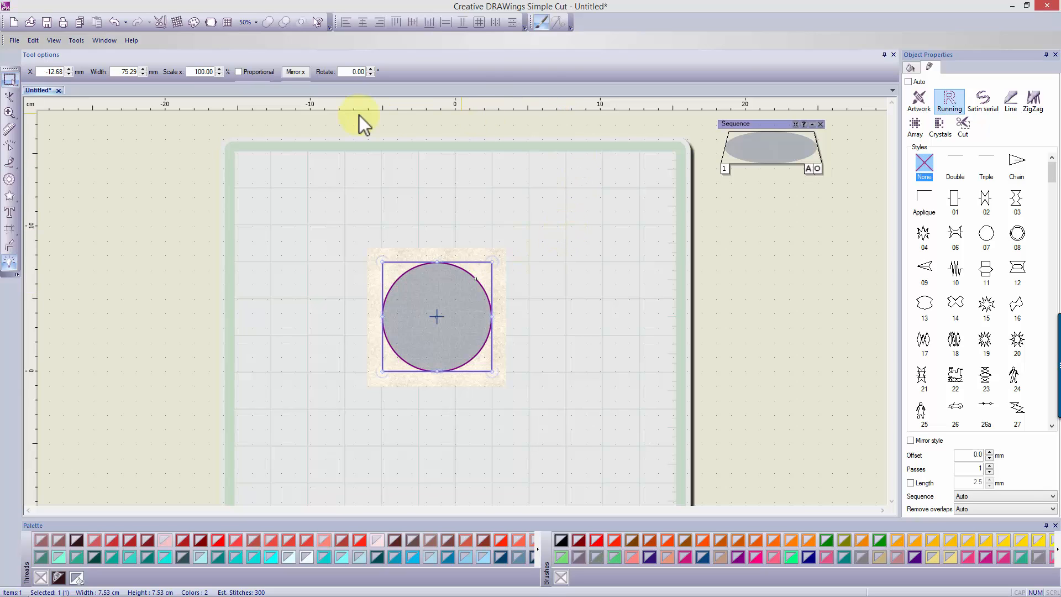
mouse_move(529, 91)
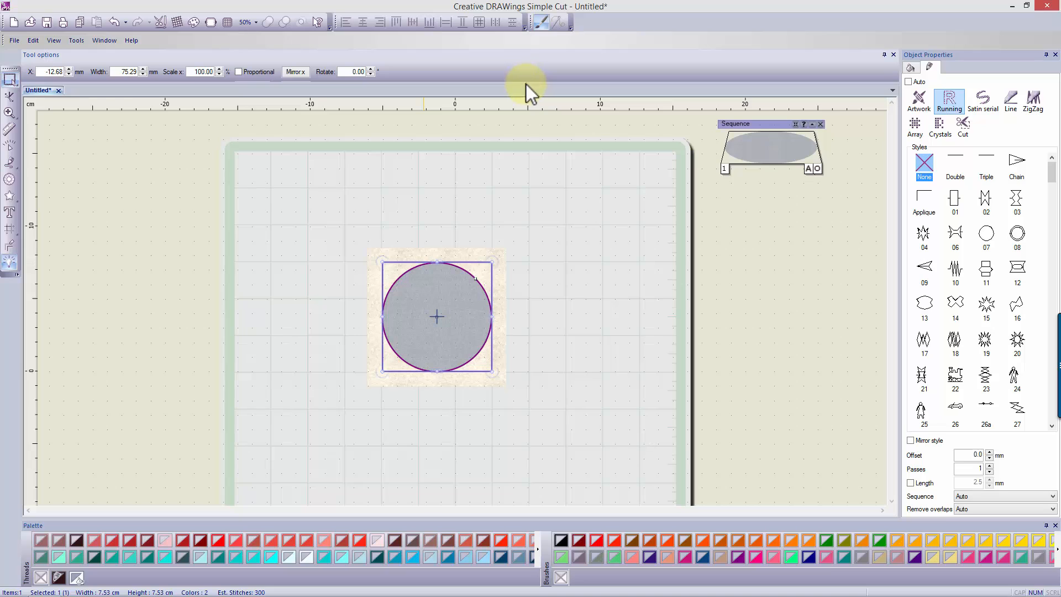
mouse_move(526, 83)
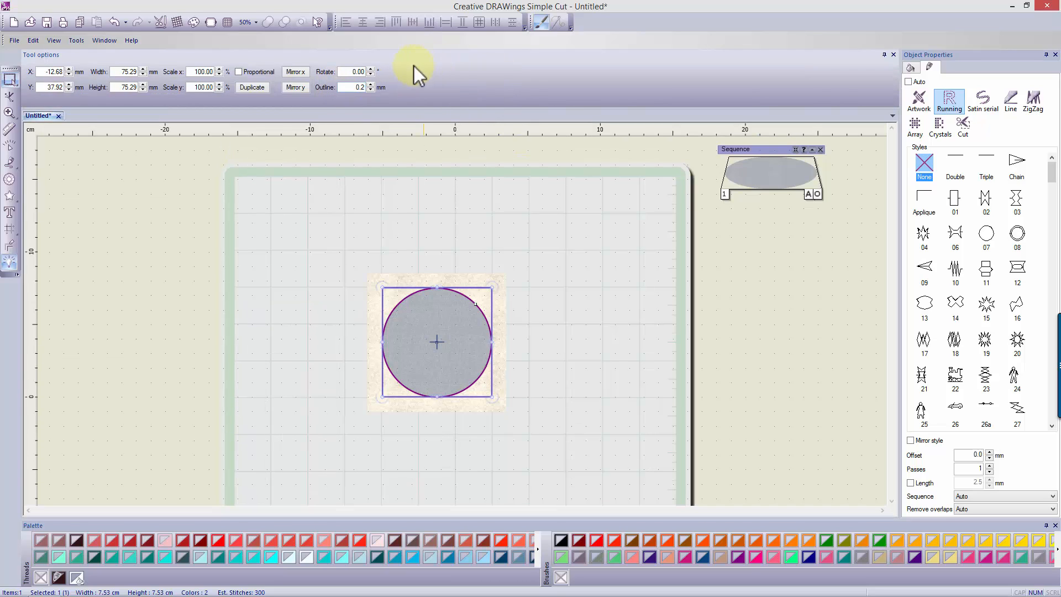
mouse_move(539, 105)
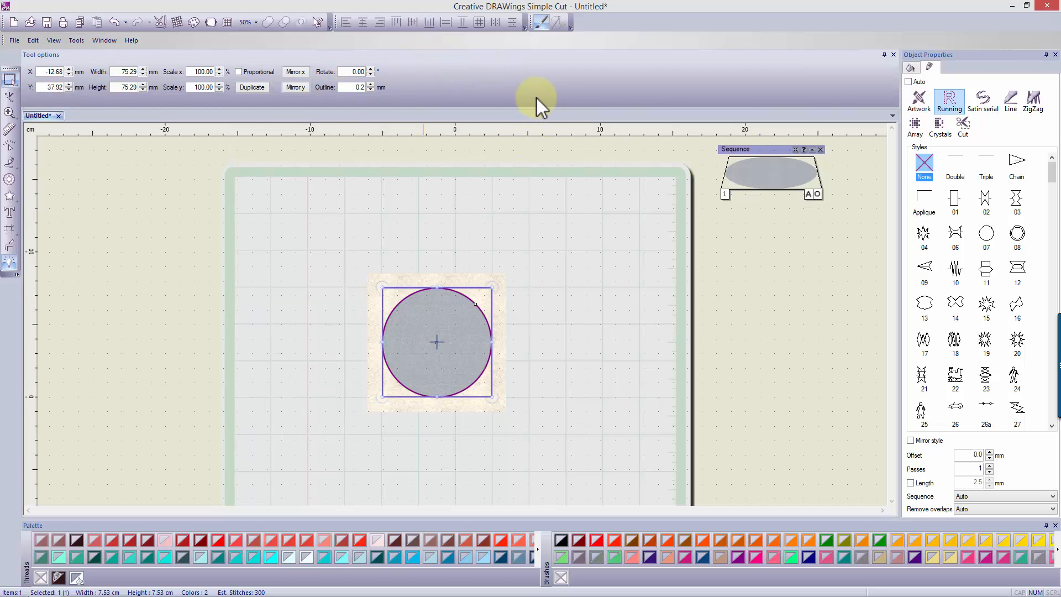
mouse_move(897, 301)
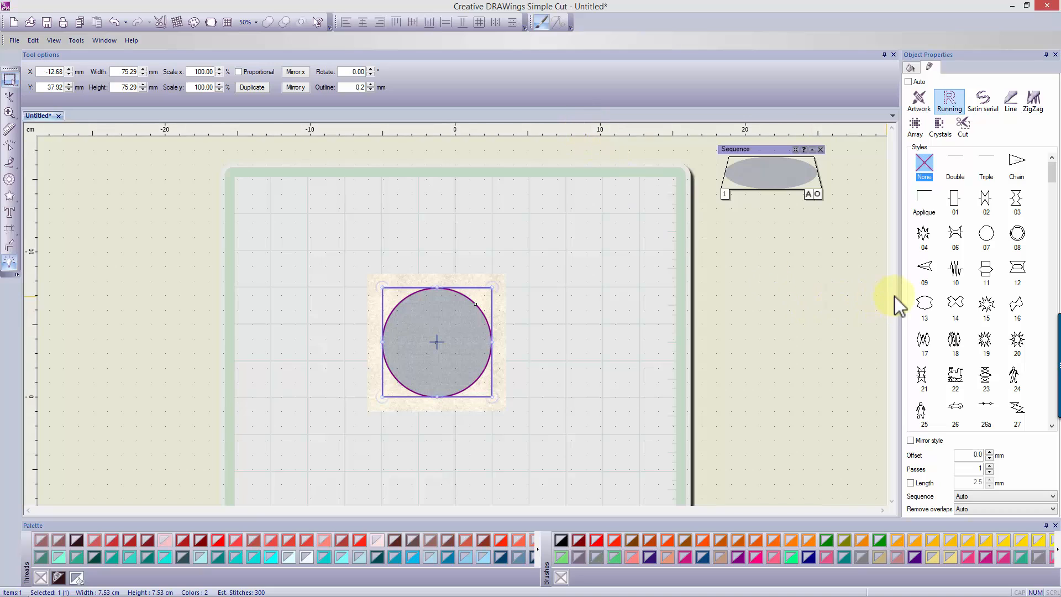
mouse_move(897, 297)
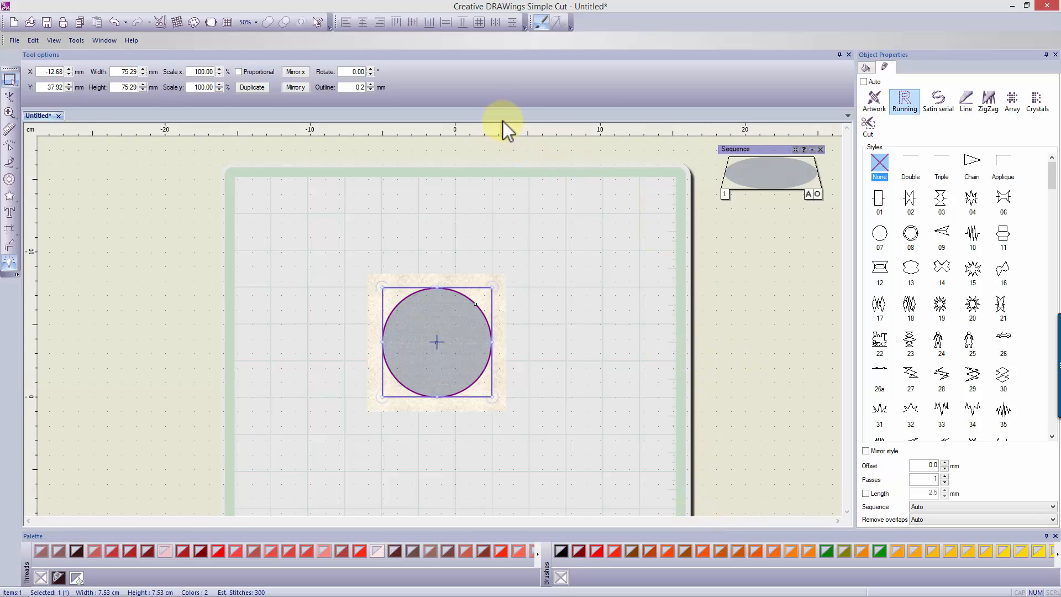
mouse_move(520, 100)
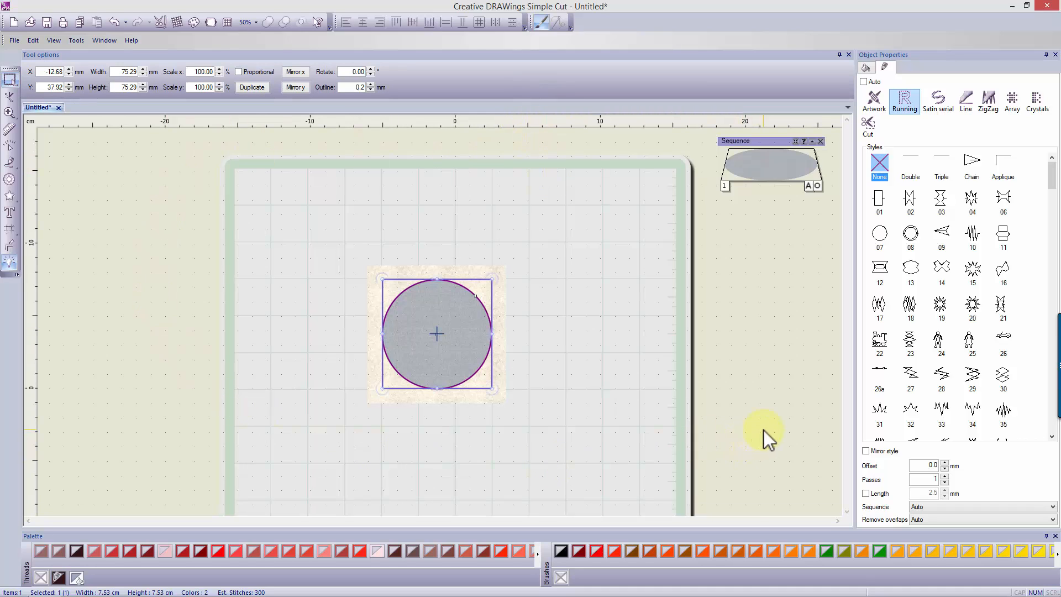
mouse_move(785, 437)
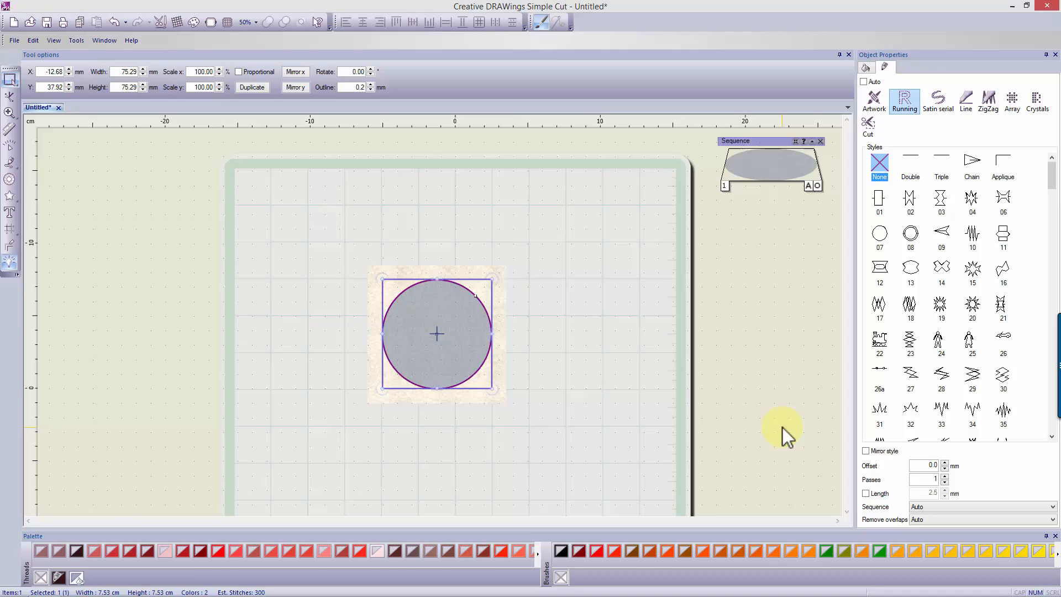
Show the File menu commands in order to reach Exit.
click(13, 40)
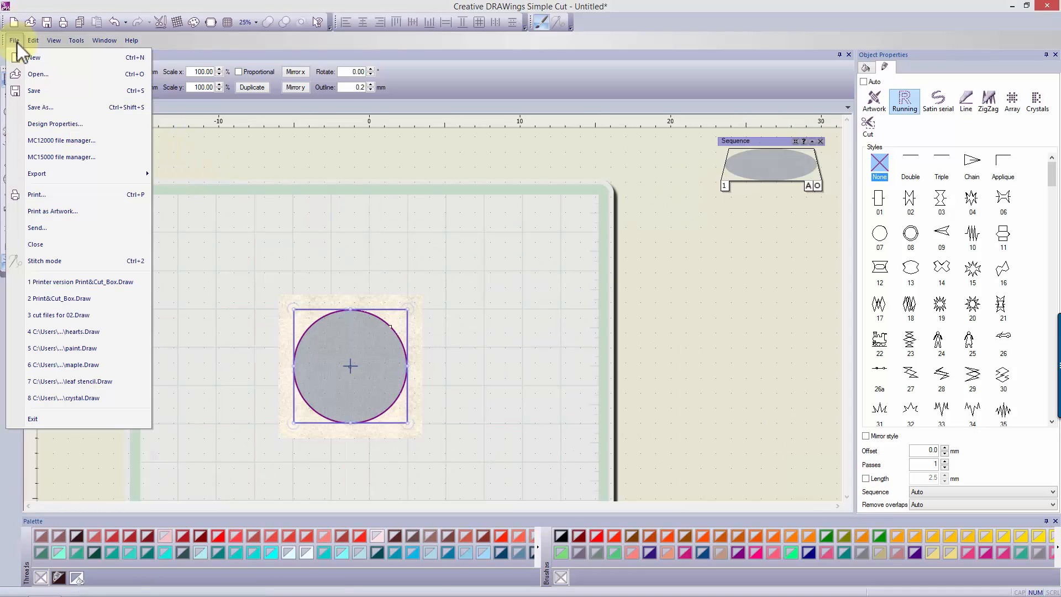
mouse_move(36, 174)
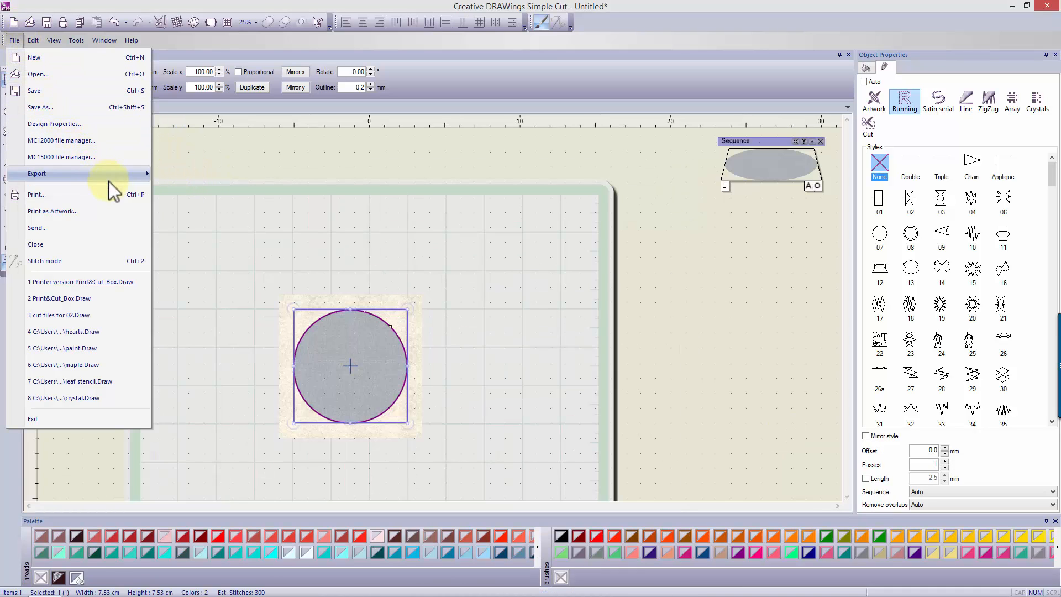
mouse_move(32, 418)
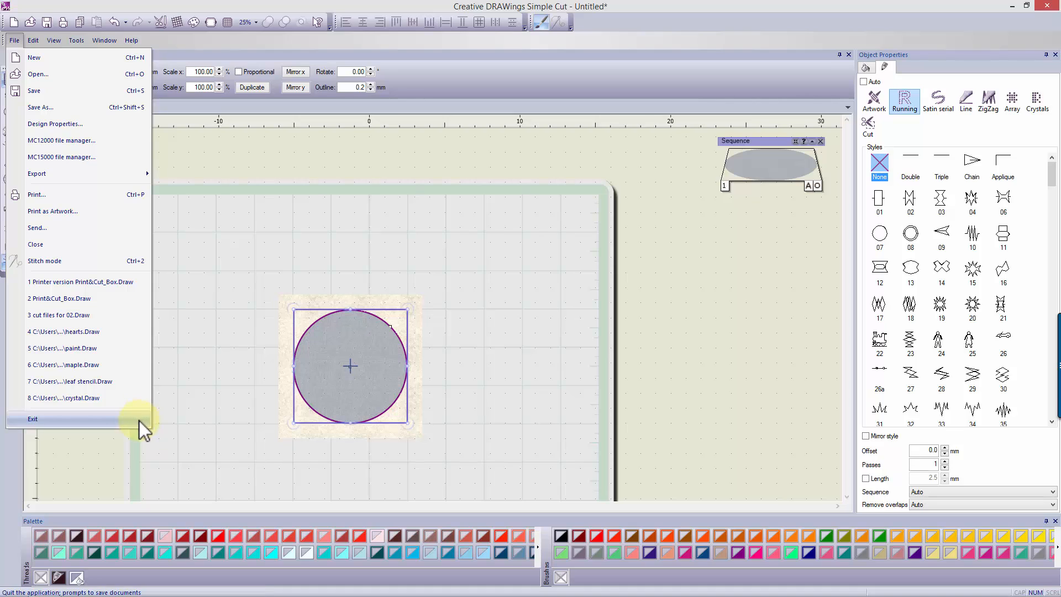